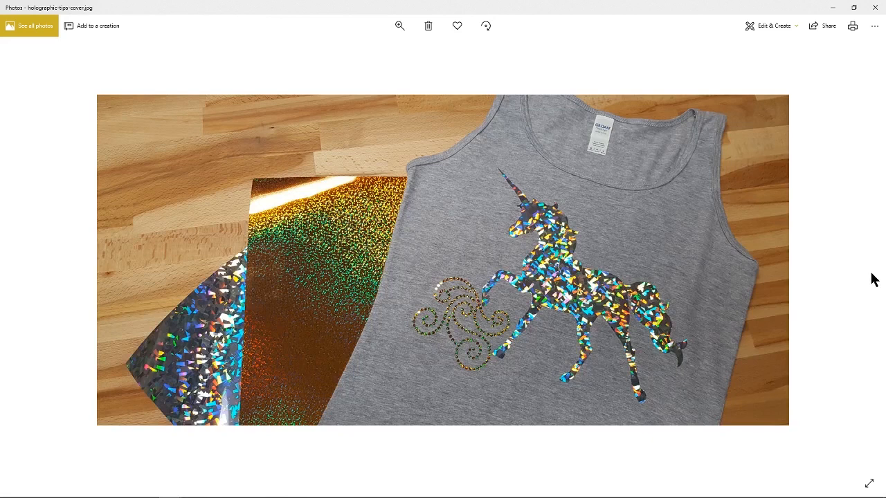
pyautogui.moveTo(598, 244)
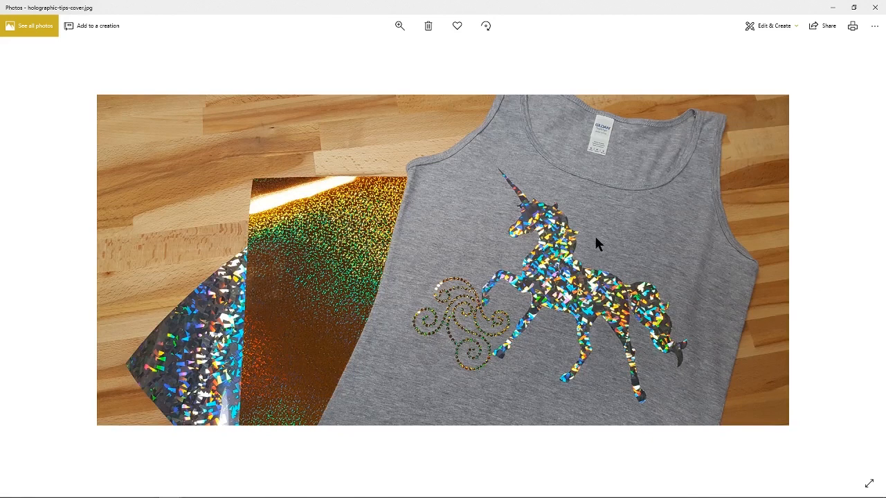
pyautogui.moveTo(504, 178)
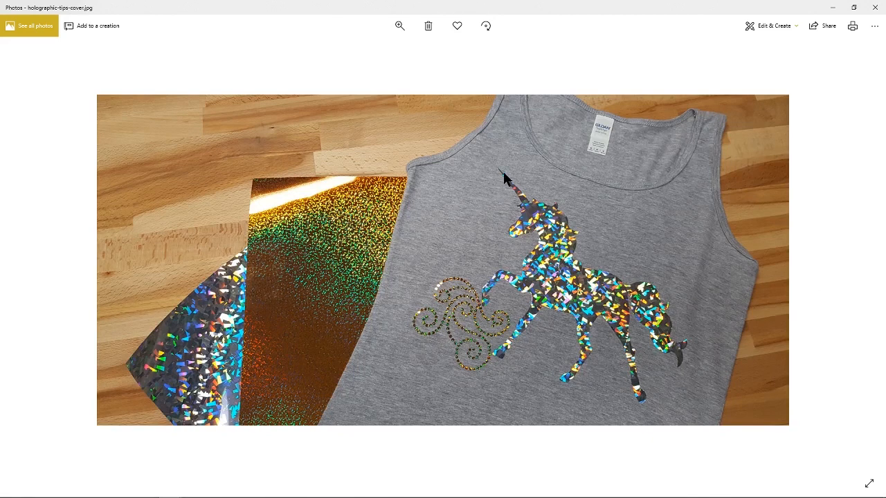
pyautogui.moveTo(177, 374)
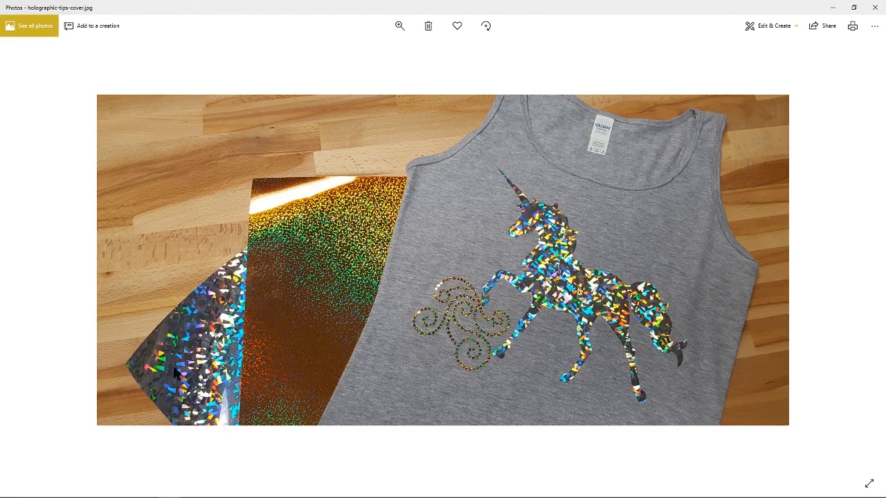
pyautogui.moveTo(197, 316)
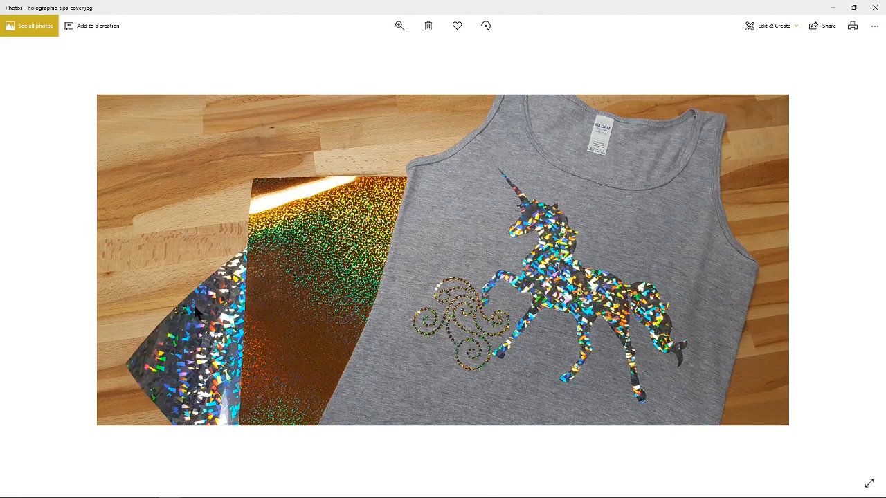
pyautogui.moveTo(695, 355)
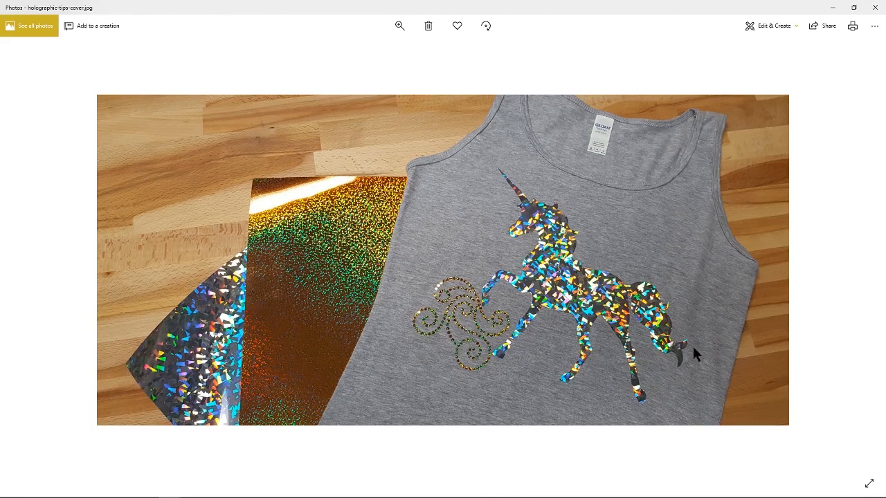
pyautogui.moveTo(727, 329)
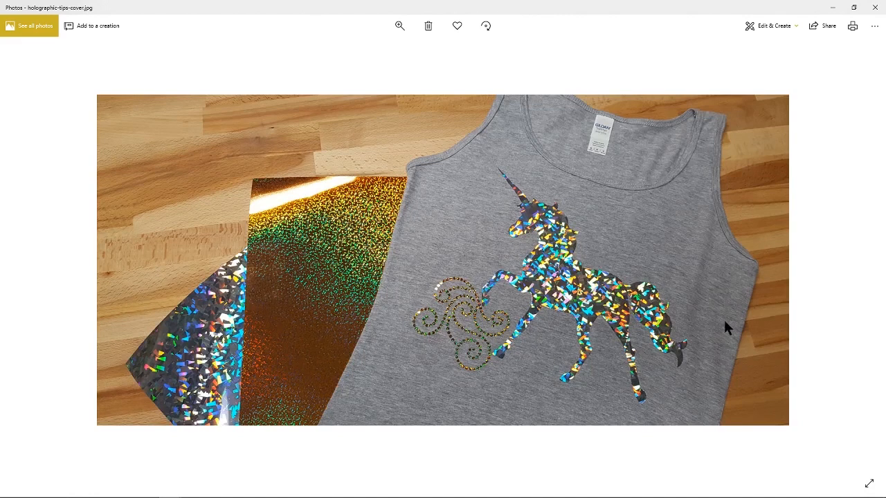
pyautogui.moveTo(476, 164)
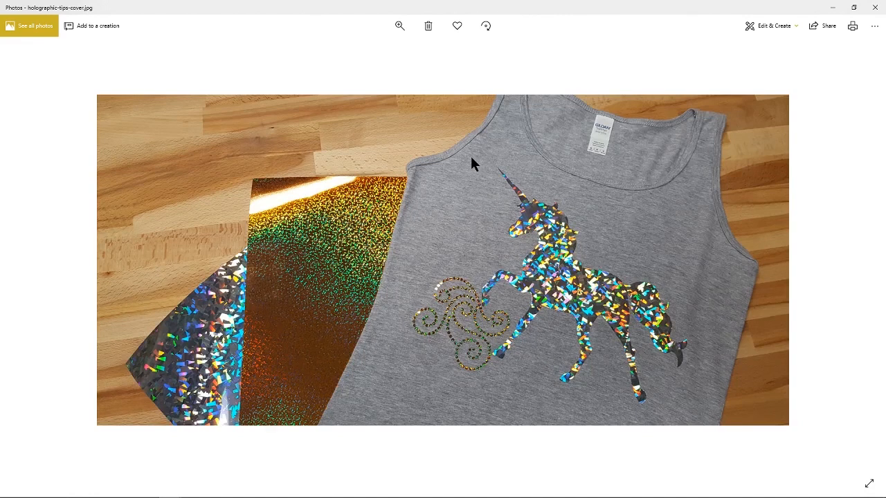
pyautogui.moveTo(483, 233)
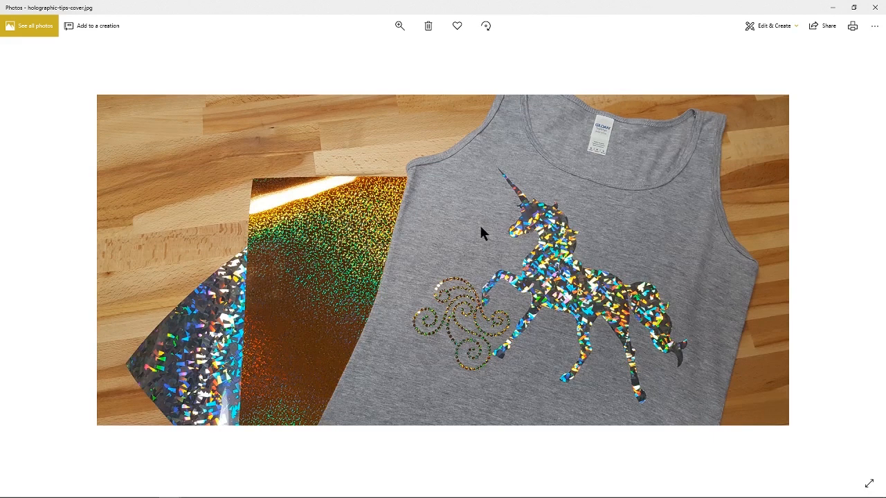
pyautogui.moveTo(579, 290)
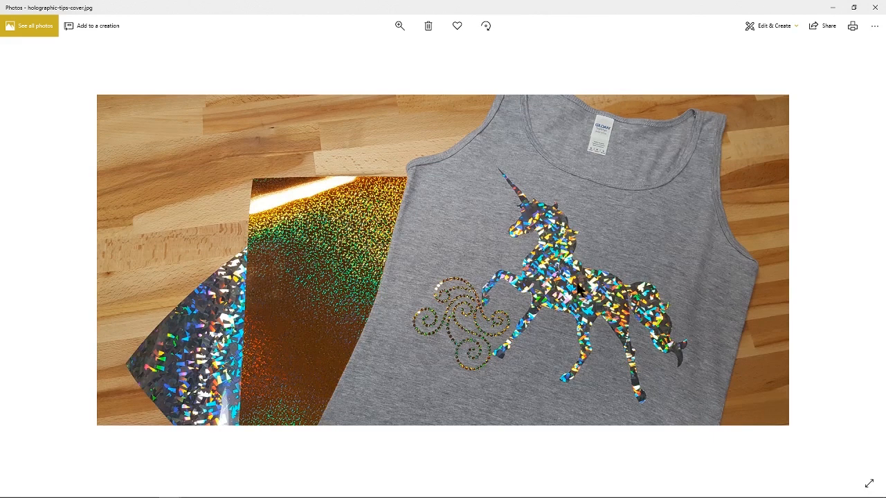
pyautogui.moveTo(639, 321)
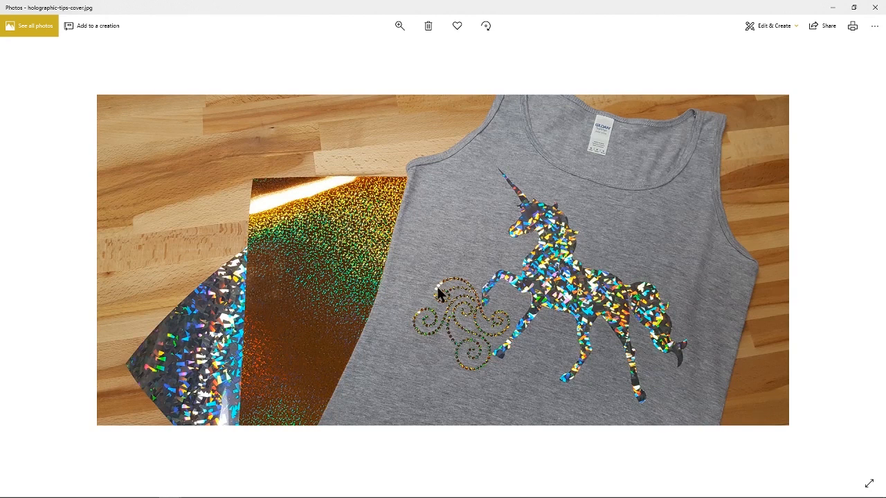
pyautogui.moveTo(519, 321)
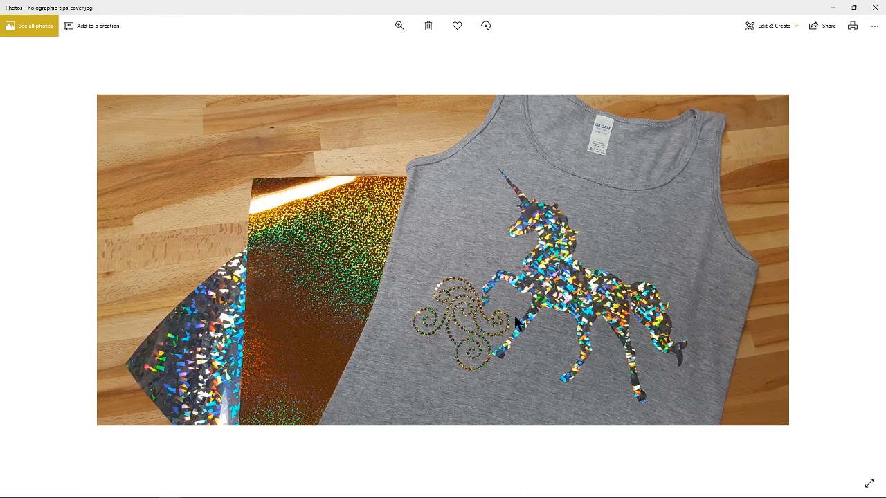
pyautogui.moveTo(455, 285)
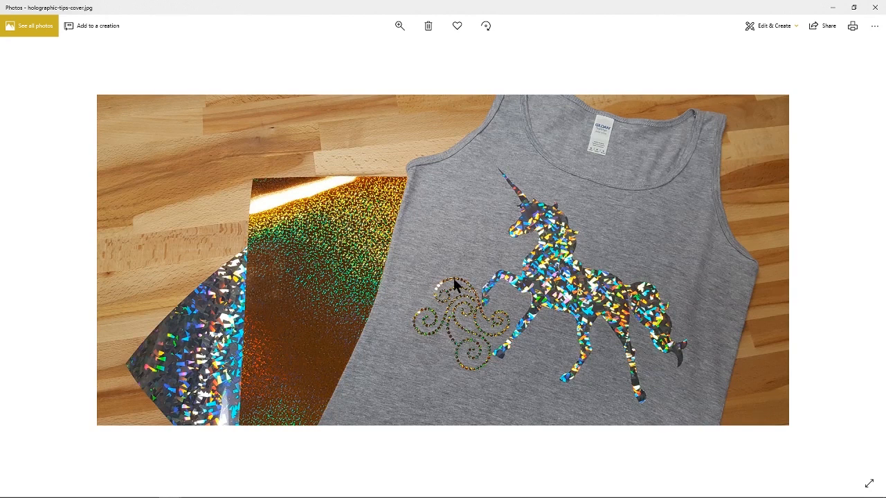
pyautogui.moveTo(346, 254)
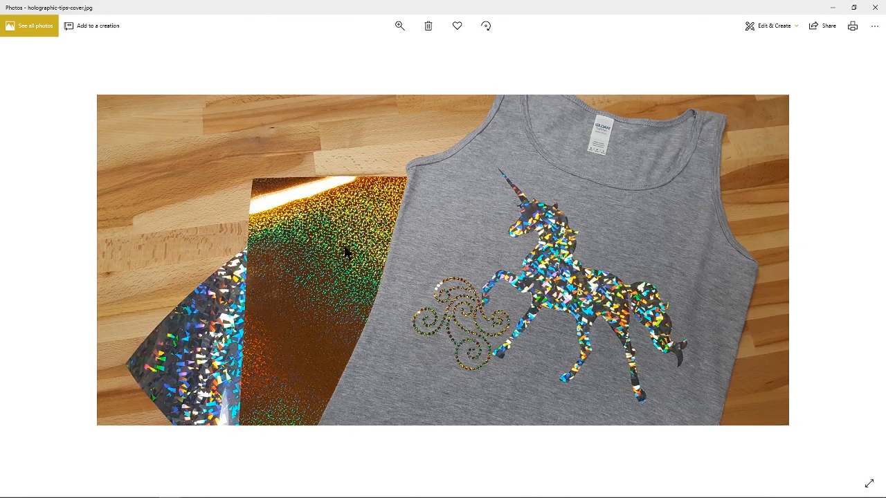
pyautogui.moveTo(352, 263)
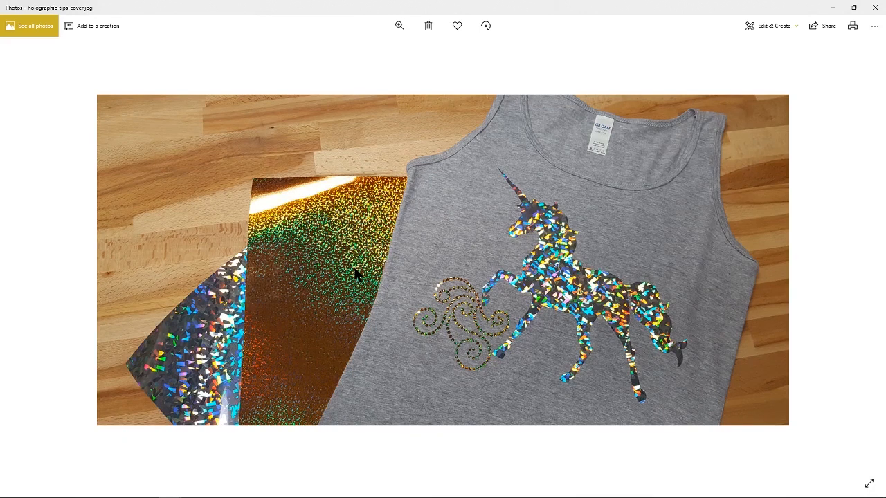
pyautogui.moveTo(463, 307)
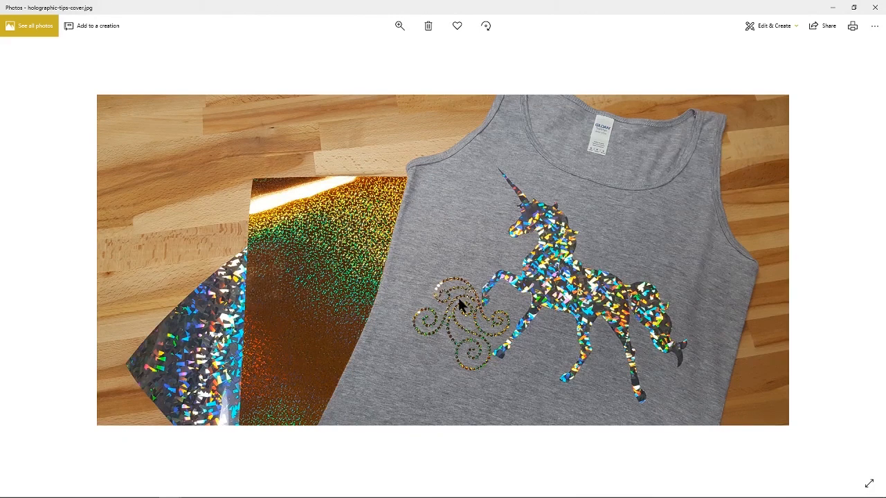
pyautogui.moveTo(429, 331)
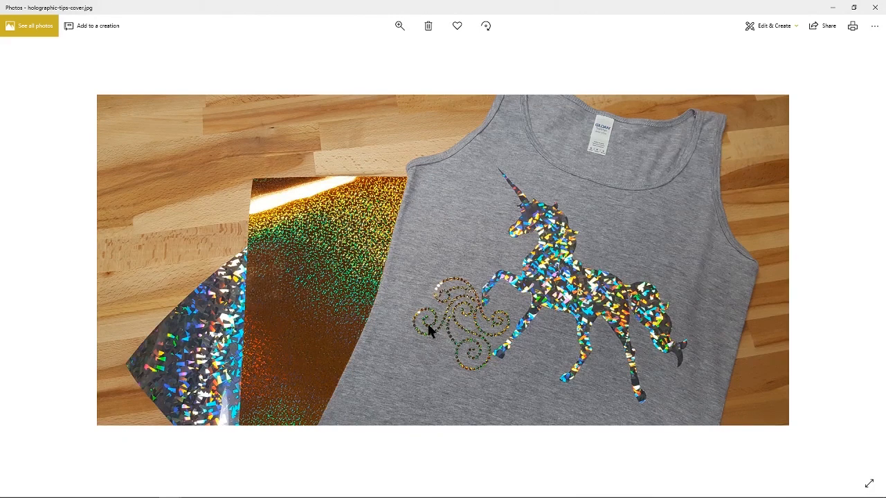
pyautogui.moveTo(450, 338)
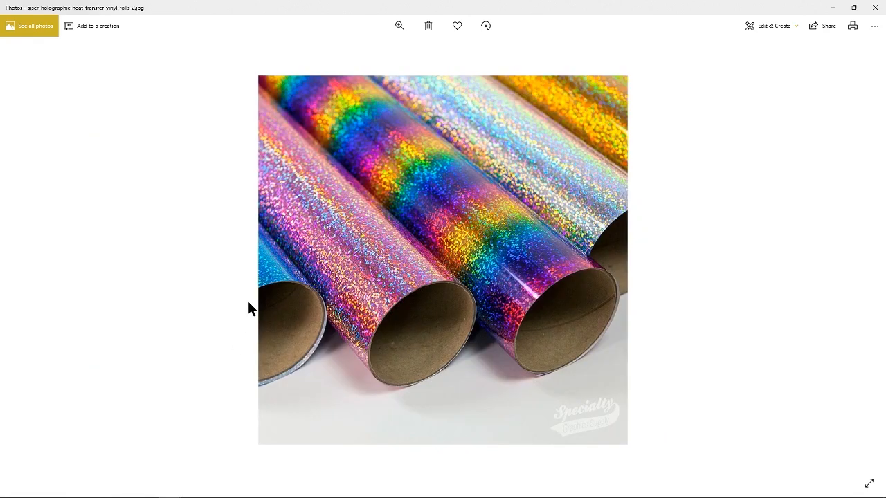
pyautogui.moveTo(310, 249)
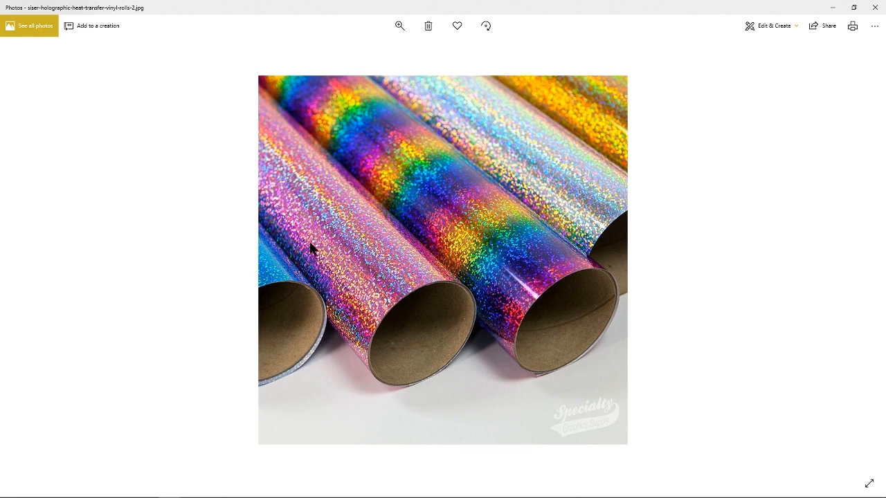
pyautogui.moveTo(630, 152)
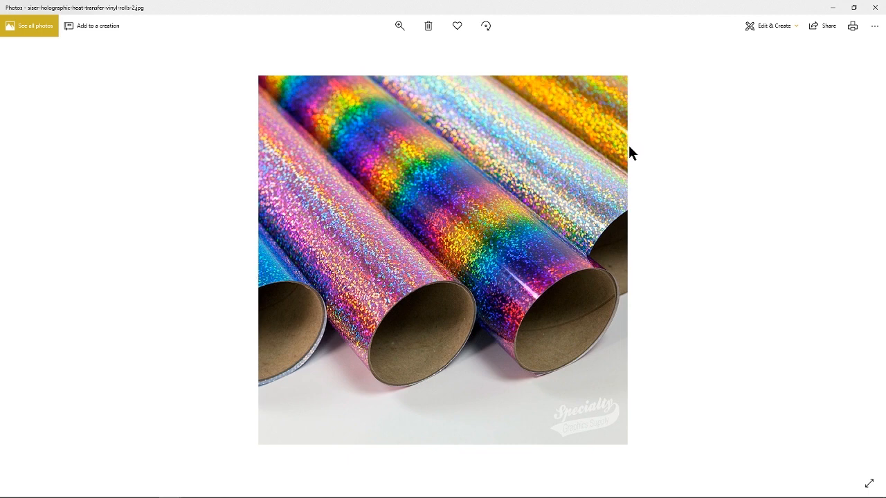
pyautogui.moveTo(385, 233)
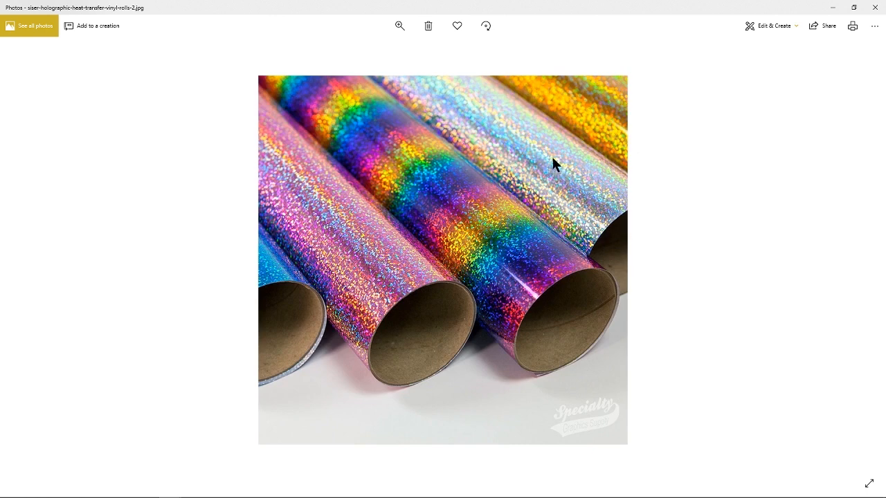
pyautogui.moveTo(541, 172)
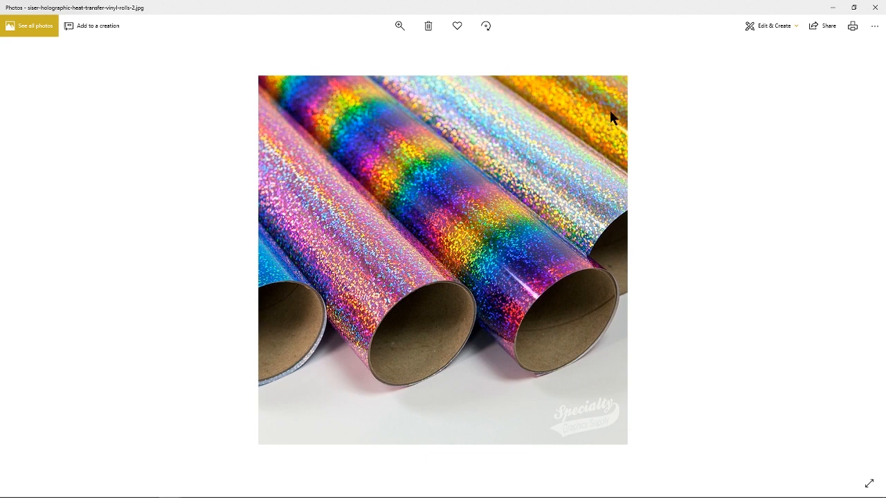
pyautogui.moveTo(400, 247)
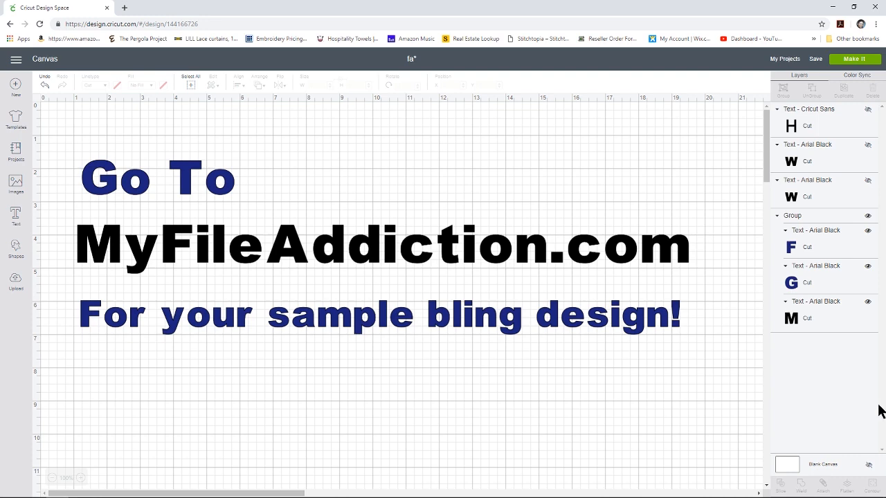
pyautogui.moveTo(850, 414)
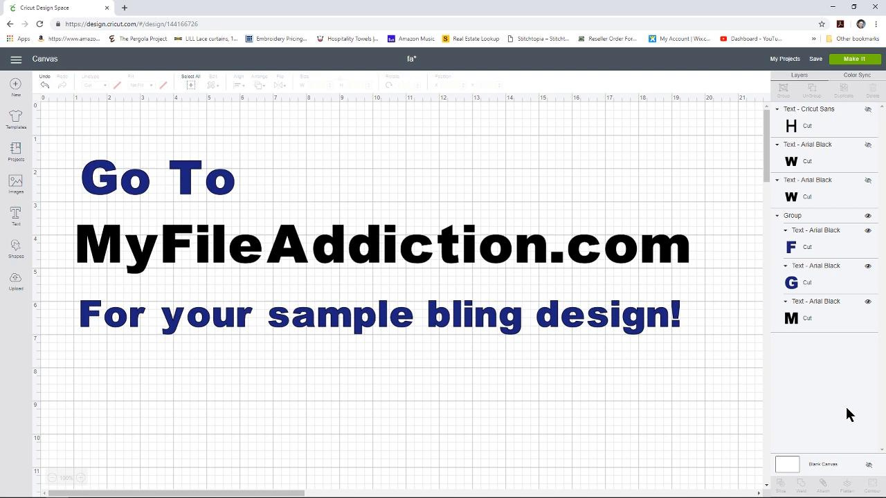
pyautogui.moveTo(446, 354)
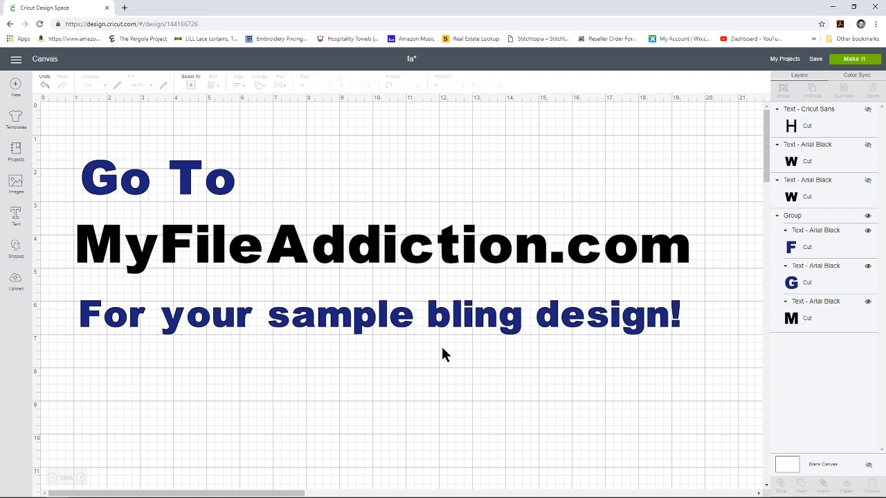
pyautogui.moveTo(485, 349)
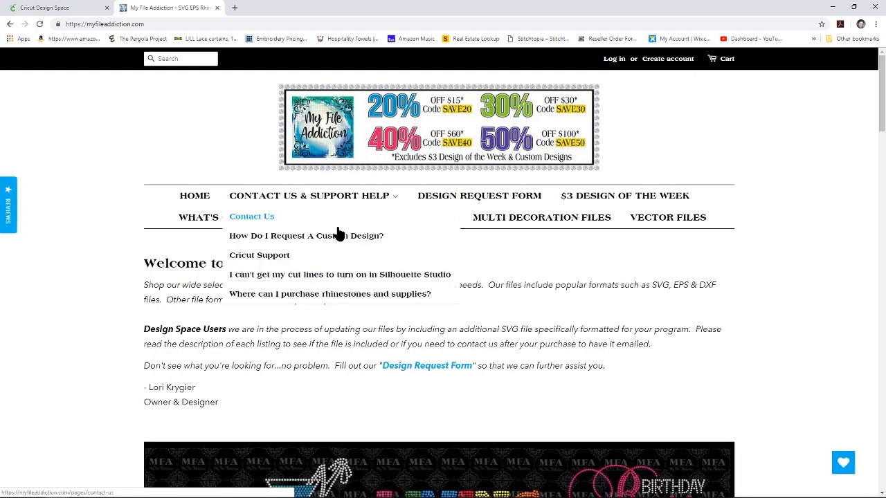
pyautogui.moveTo(474, 357)
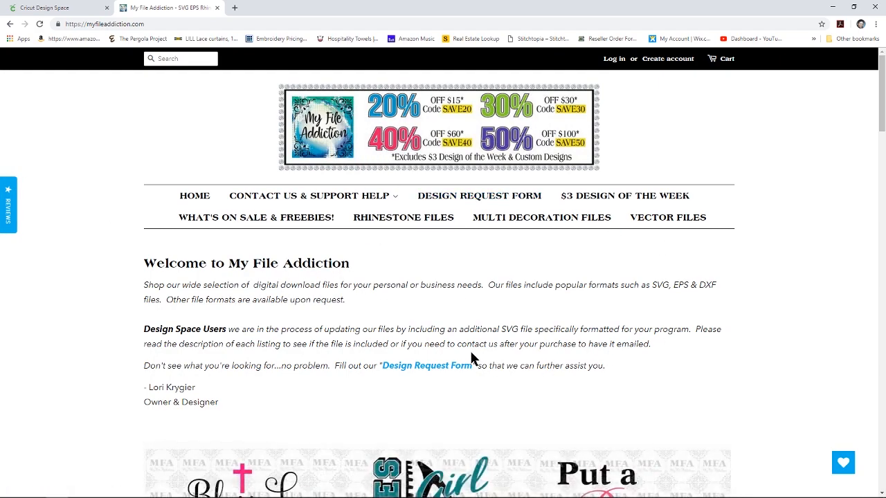
# Scroll through the store's shop-by-file-type and collection sections, then back to the top menu
pyautogui.scroll(-3)
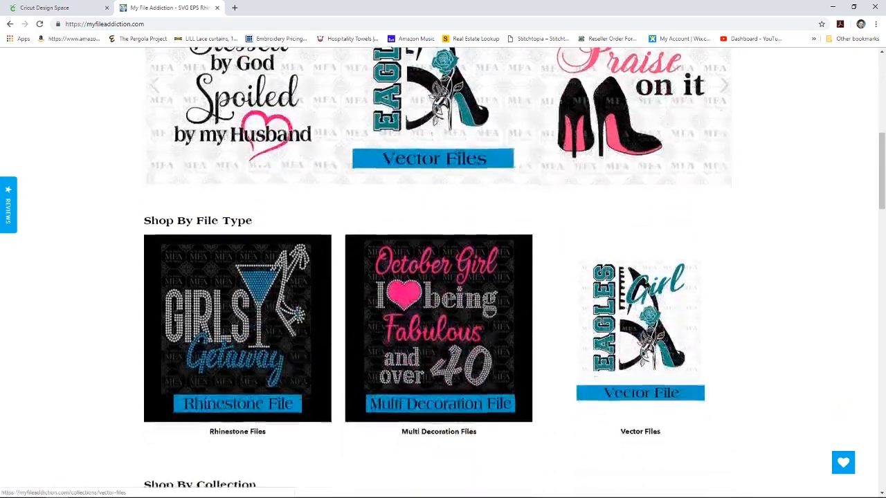
pyautogui.scroll(3)
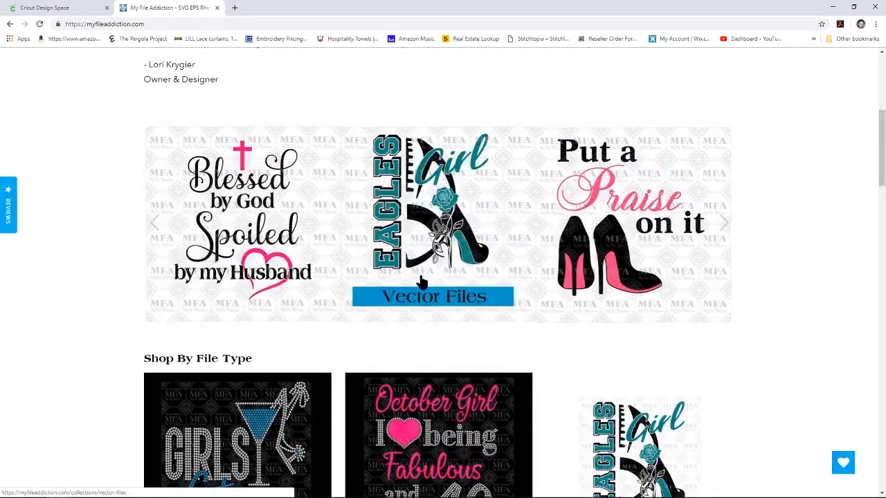
pyautogui.scroll(-3)
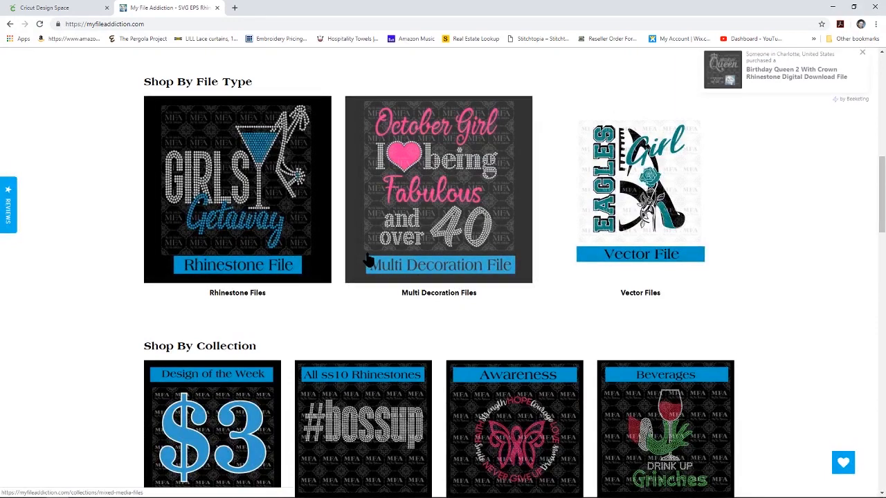
pyautogui.scroll(-3)
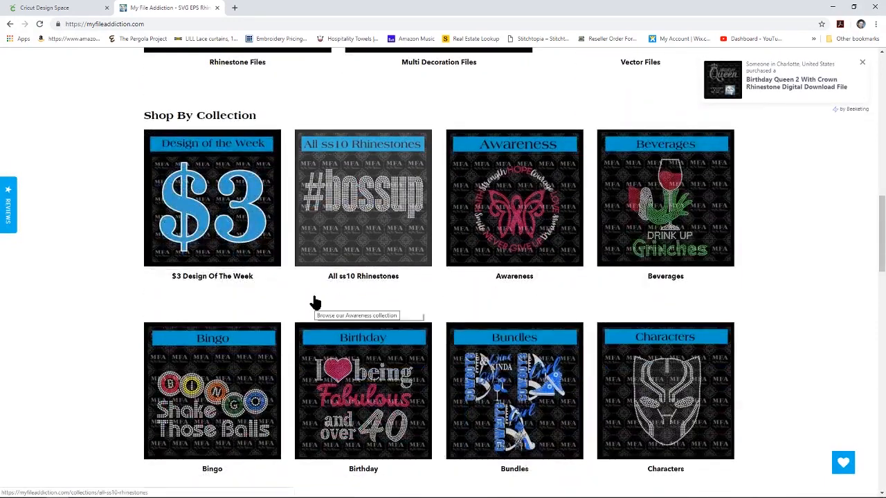
pyautogui.moveTo(197, 208)
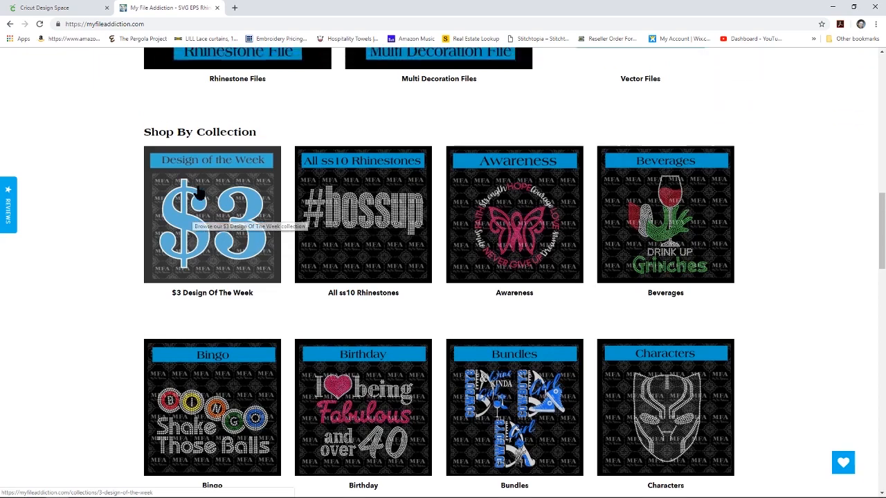
pyautogui.scroll(3)
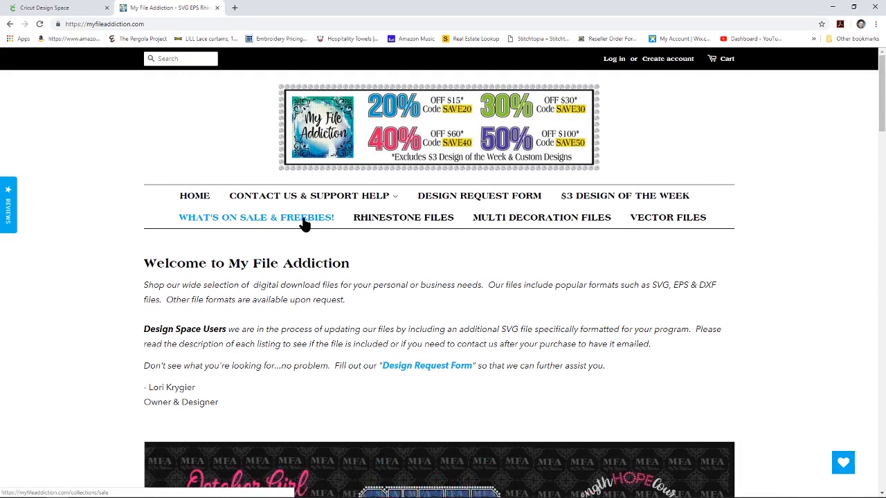
# From What's On Sale & Freebies, reach the Free Infinity Heart Two Color product page and dismiss the purchase pop-up
pyautogui.click(256, 218)
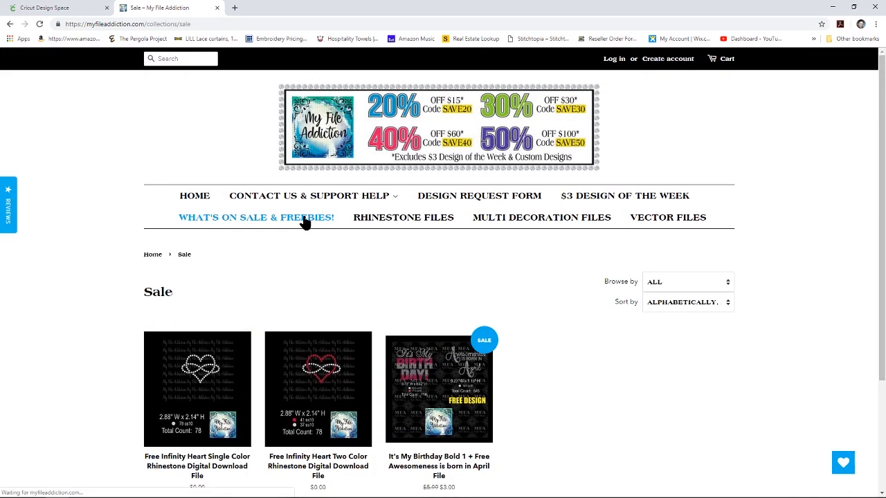
pyautogui.scroll(-3)
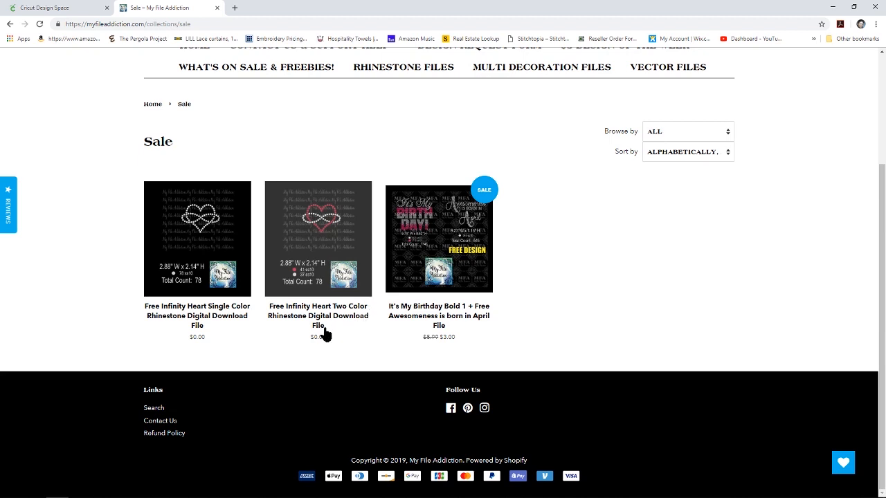
pyautogui.moveTo(339, 191)
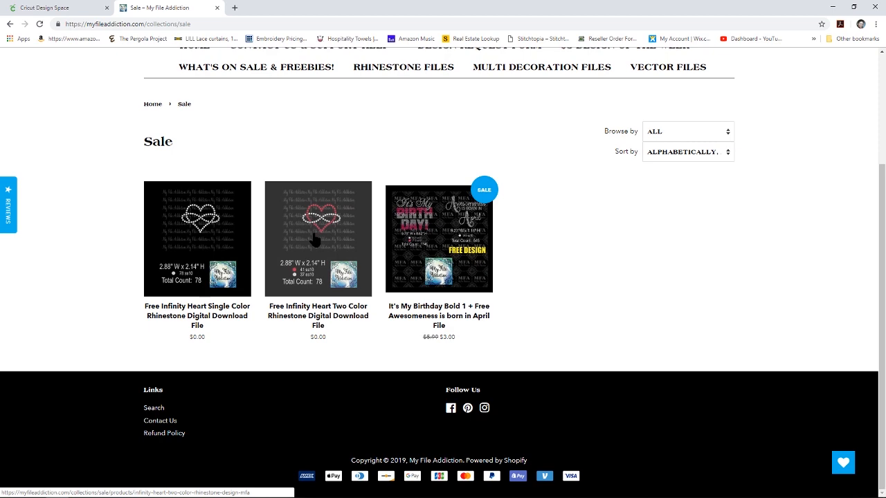
pyautogui.click(318, 238)
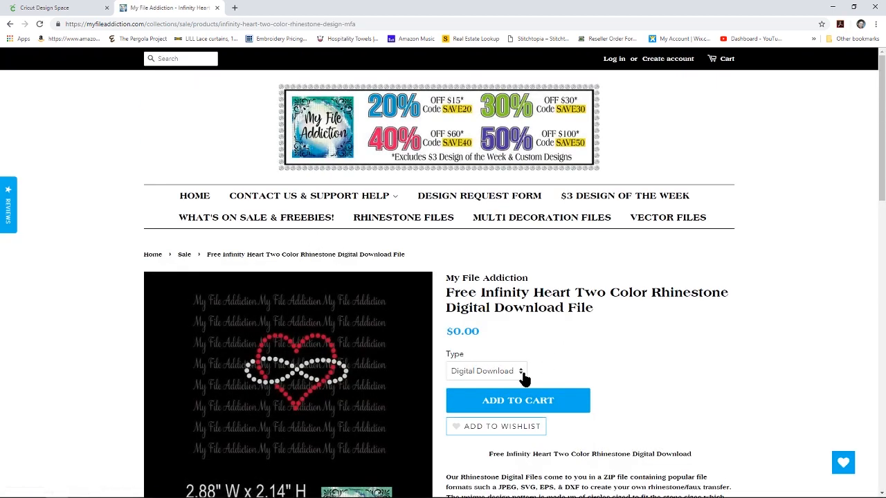
pyautogui.moveTo(490, 380)
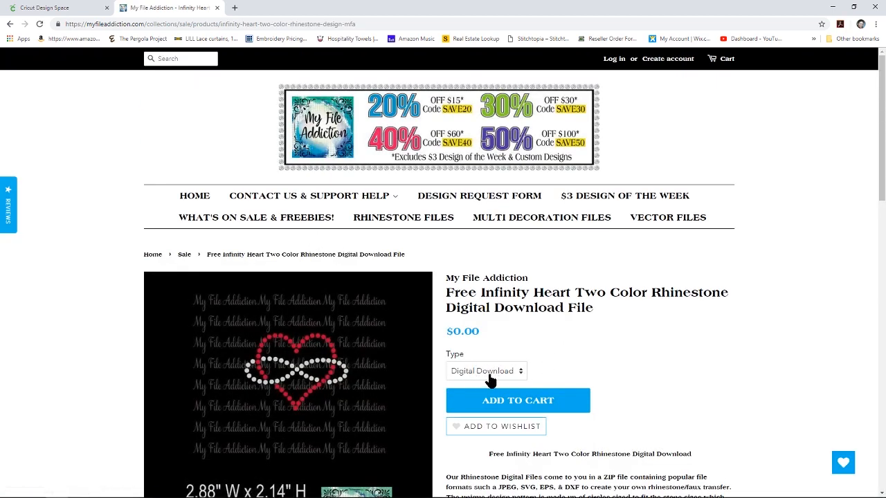
pyautogui.scroll(-3)
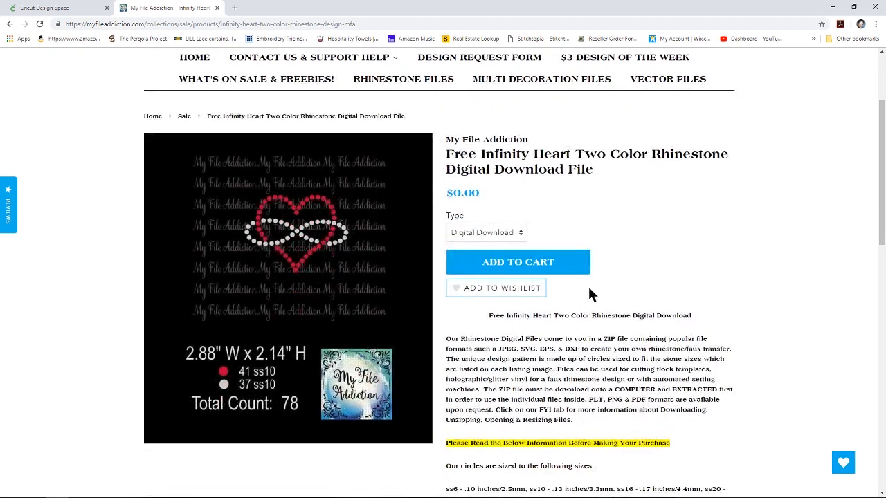
pyautogui.moveTo(332, 241)
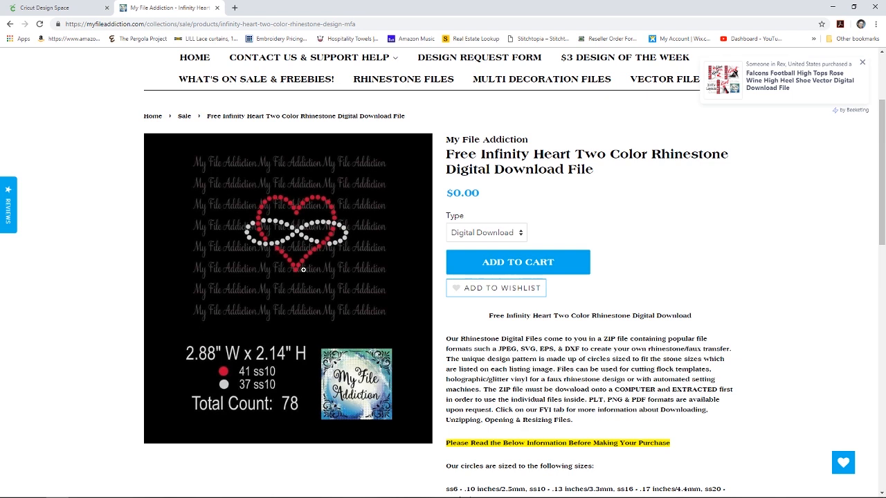
pyautogui.click(862, 62)
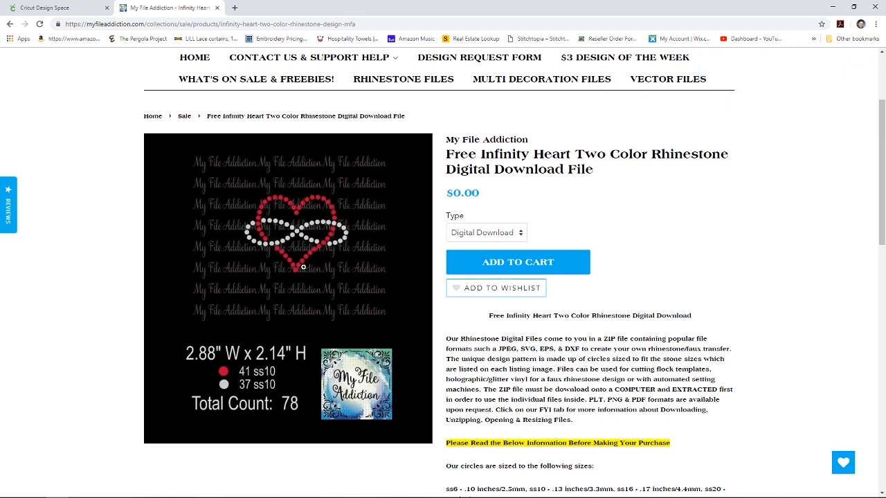
pyautogui.moveTo(100, 257)
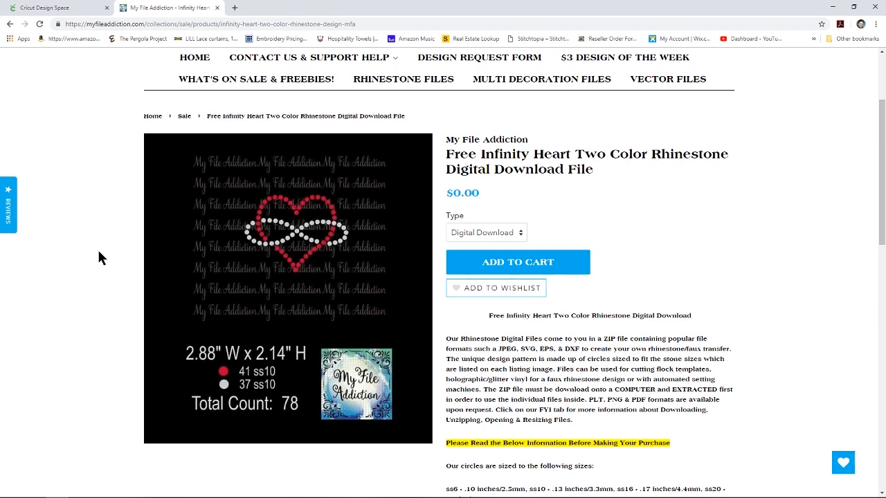
# Switch back to the Cricut Design Space browser tab with the Make the Cut title canvas
pyautogui.click(55, 8)
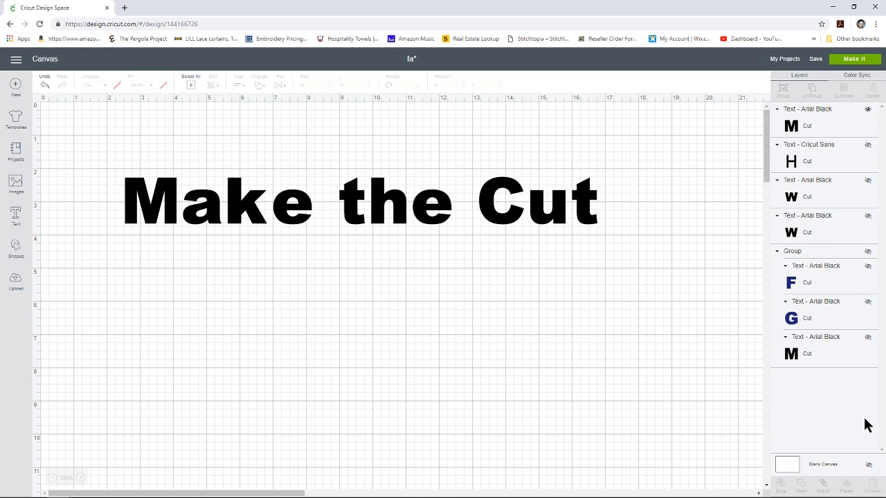
pyautogui.moveTo(467, 216)
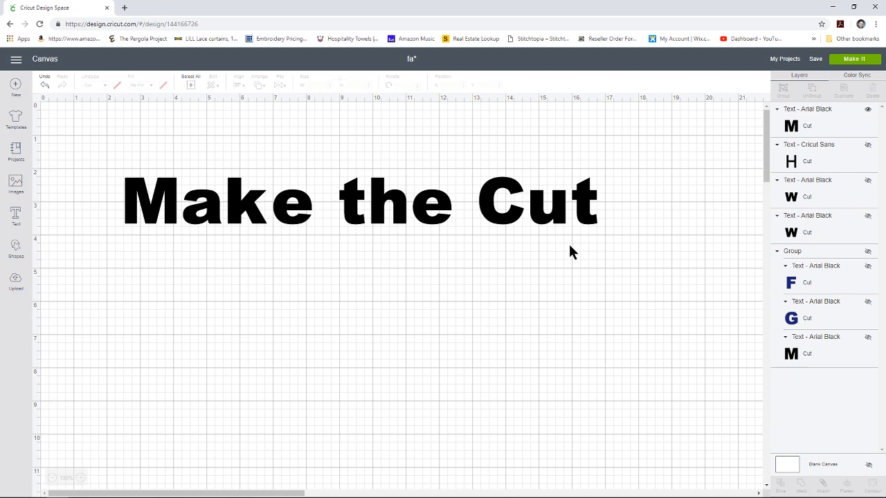
pyautogui.moveTo(493, 257)
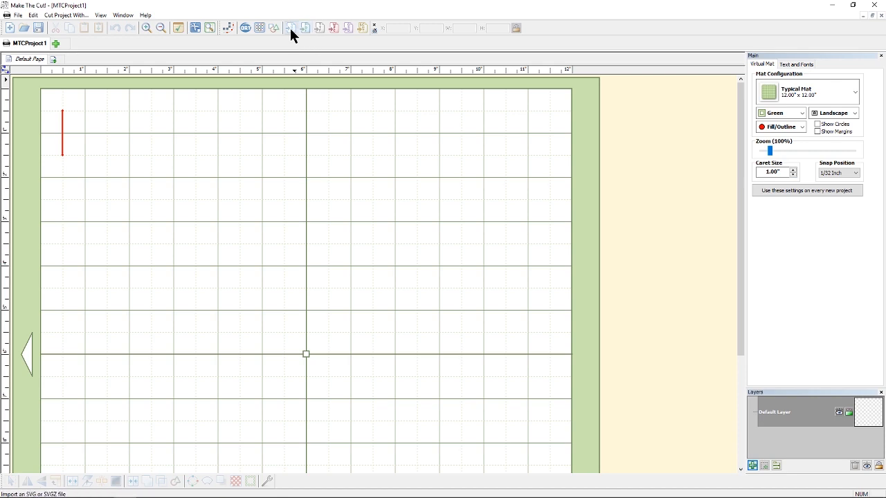
pyautogui.moveTo(291, 28)
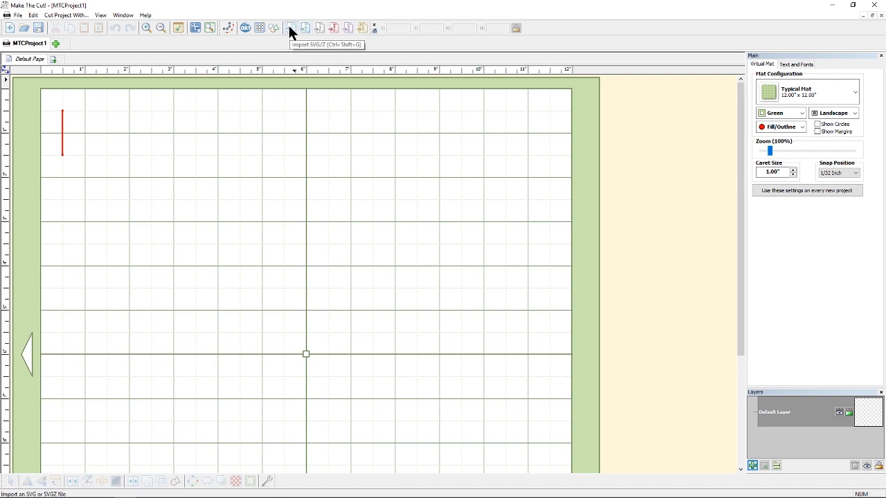
# Import the Infinity Heart SVG from the Downloads Infinity-Heart folder onto the mat
pyautogui.click(291, 27)
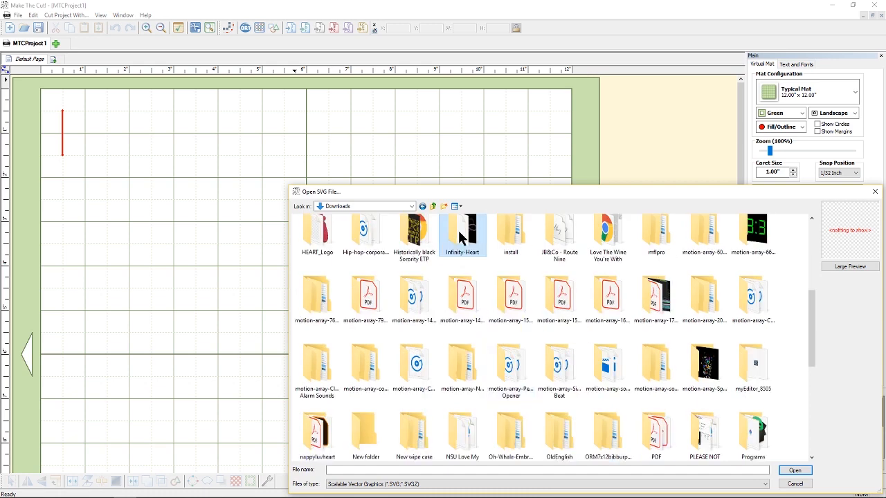
pyautogui.click(511, 297)
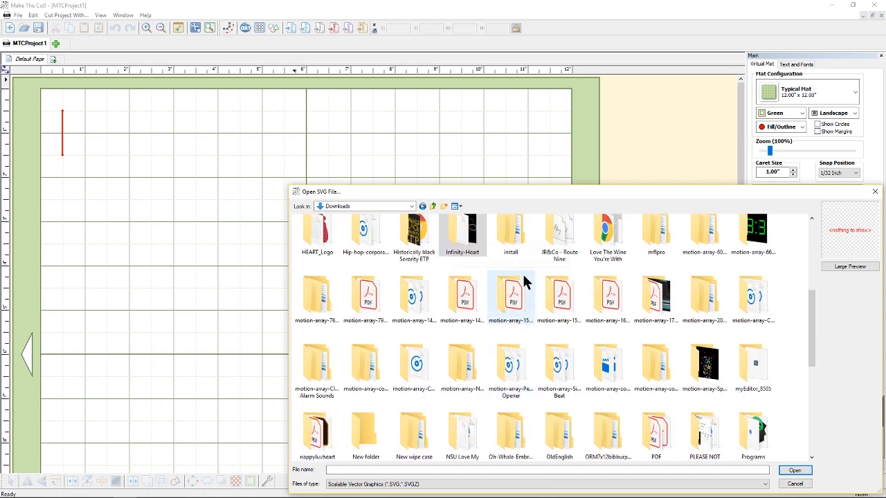
pyautogui.doubleClick(462, 232)
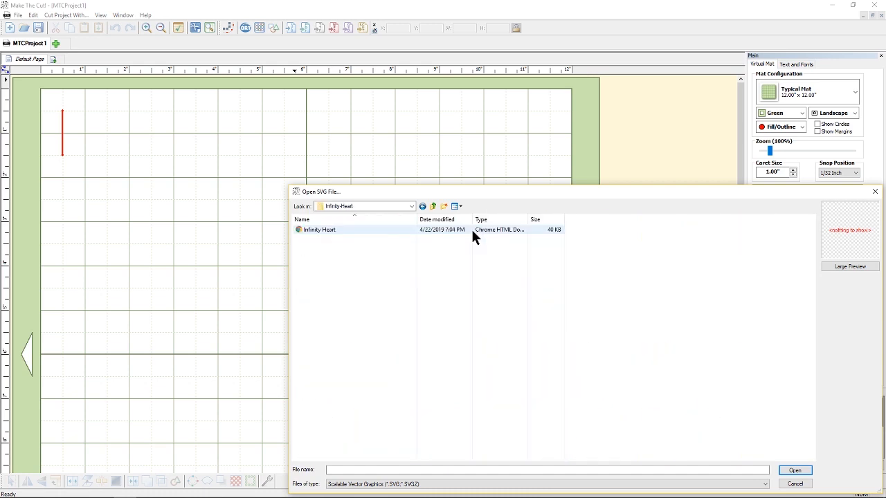
pyautogui.moveTo(319, 229)
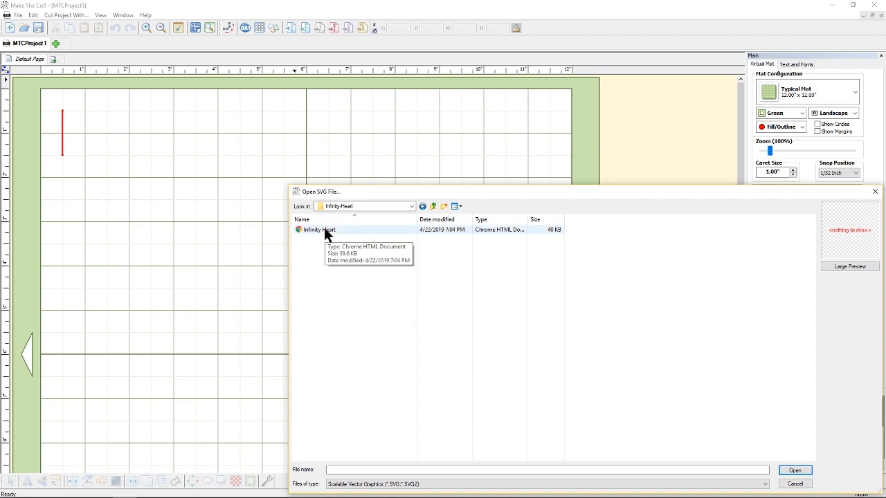
pyautogui.click(318, 230)
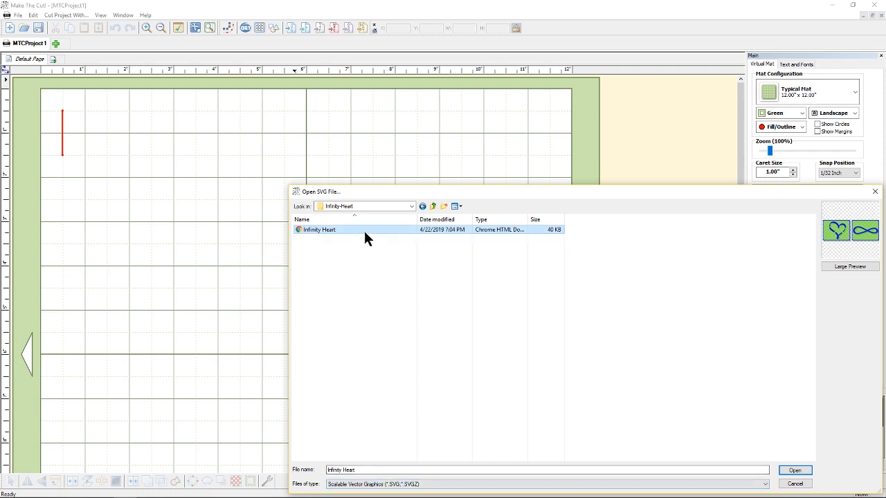
pyautogui.moveTo(394, 234)
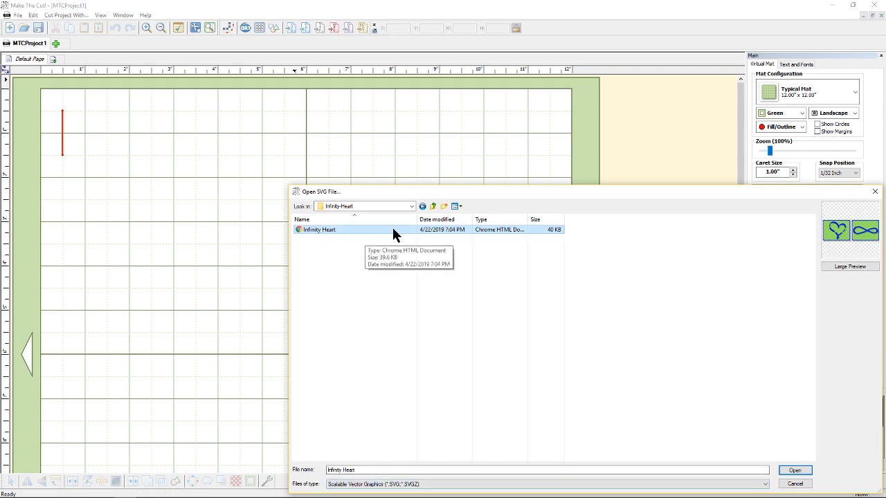
pyautogui.click(795, 471)
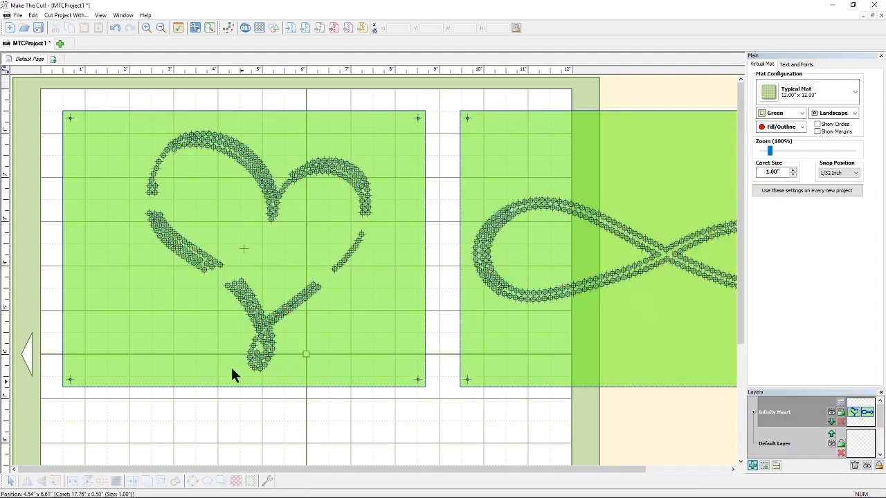
pyautogui.moveTo(296, 405)
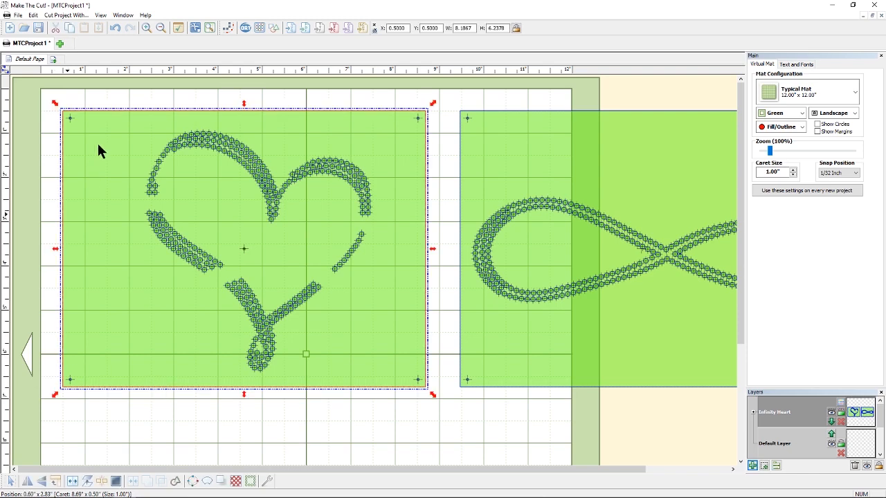
pyautogui.moveTo(94, 382)
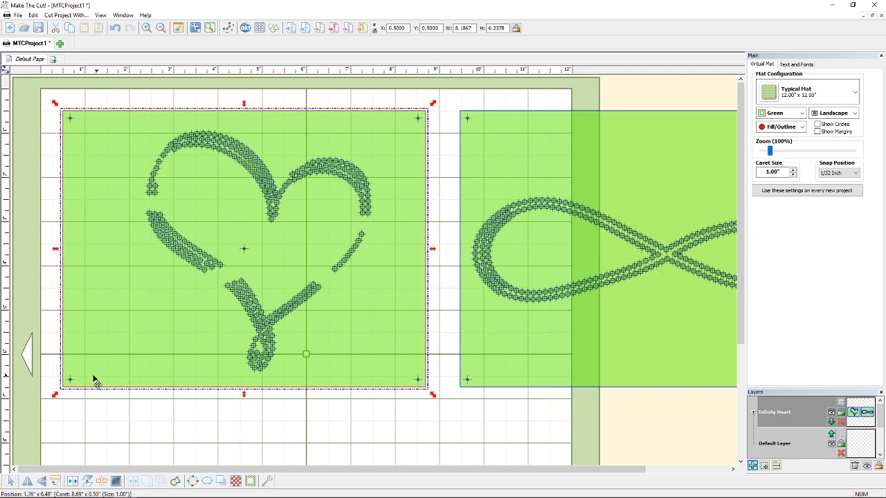
pyautogui.moveTo(437, 141)
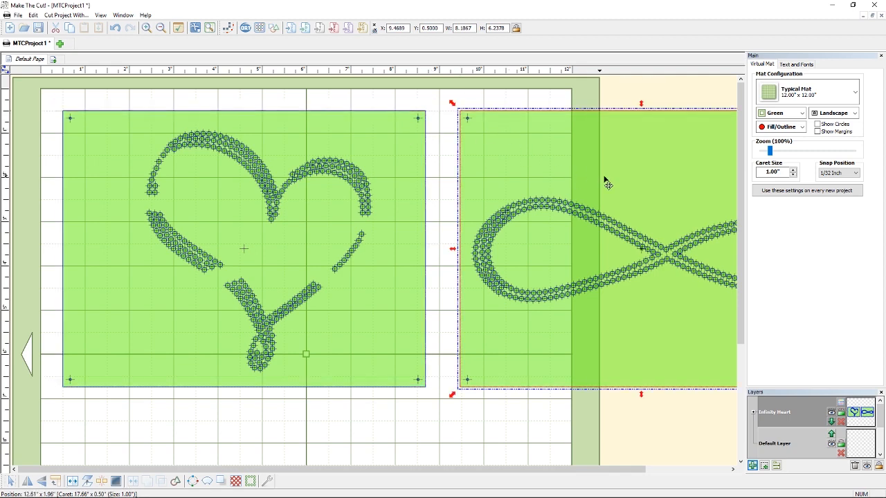
# Scroll the mat right to reach the imported shapes' background rectangles
pyautogui.hscroll(3)
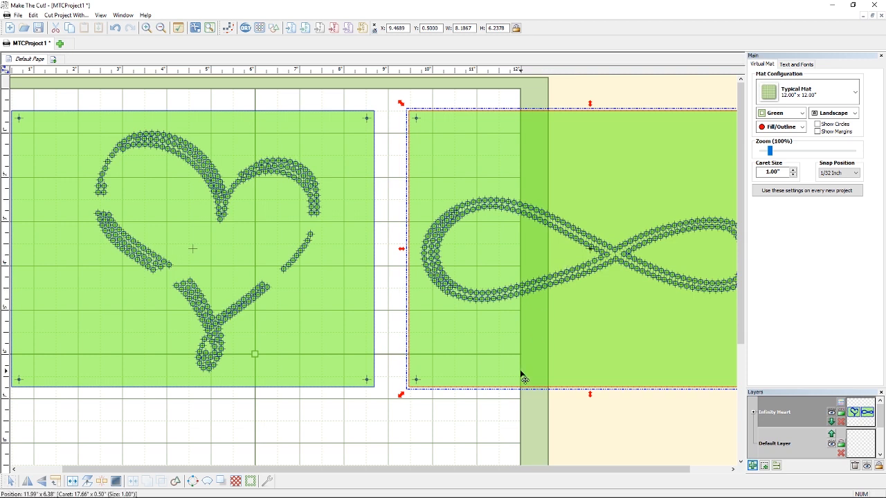
pyautogui.moveTo(339, 385)
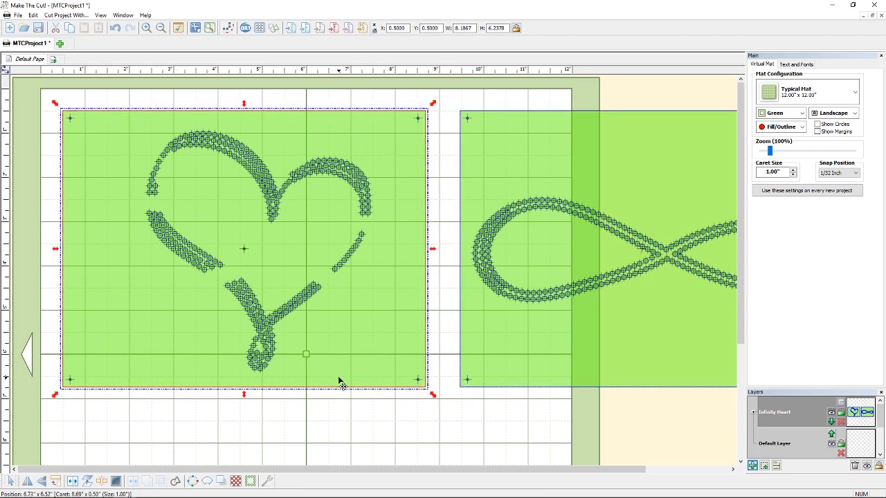
pyautogui.moveTo(246, 396)
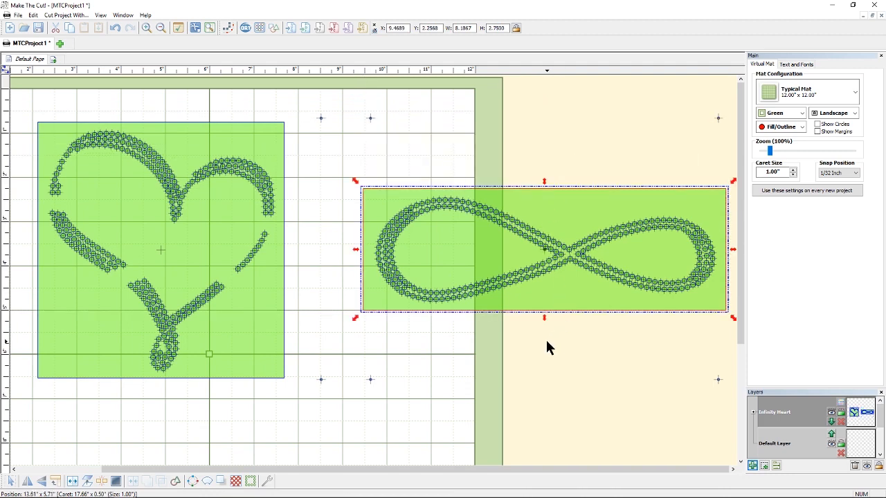
pyautogui.moveTo(371, 346)
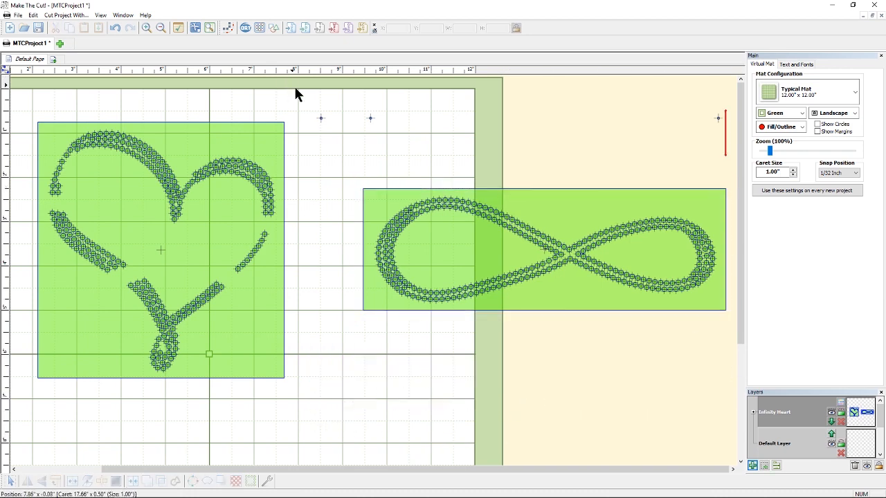
pyautogui.moveTo(299, 95); pyautogui.dragTo(731, 150)
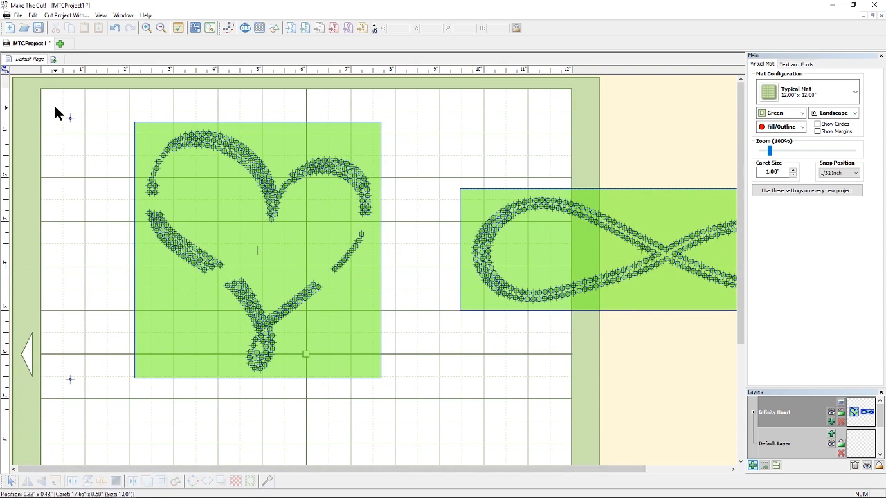
pyautogui.moveTo(96, 404)
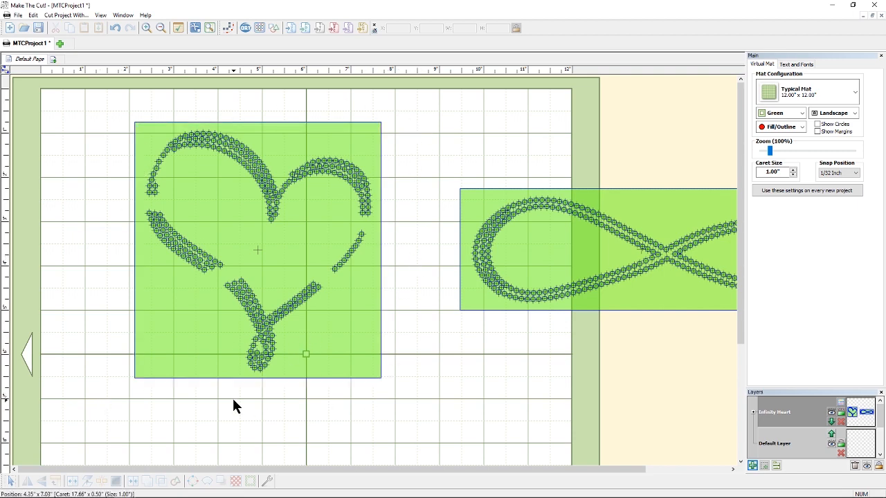
pyautogui.moveTo(113, 390)
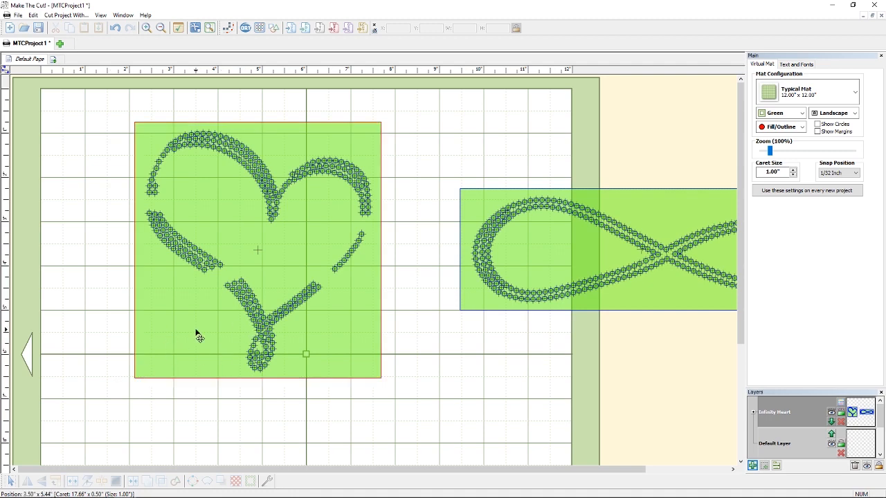
pyautogui.moveTo(177, 325)
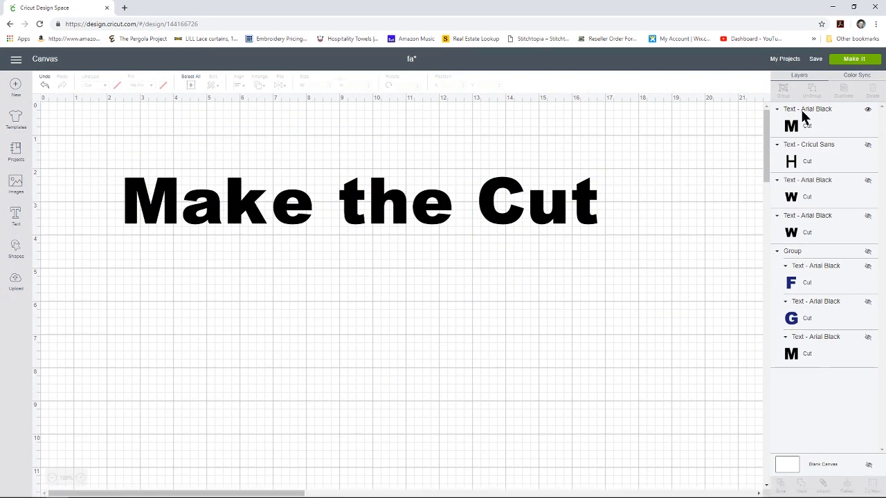
pyautogui.moveTo(810, 113)
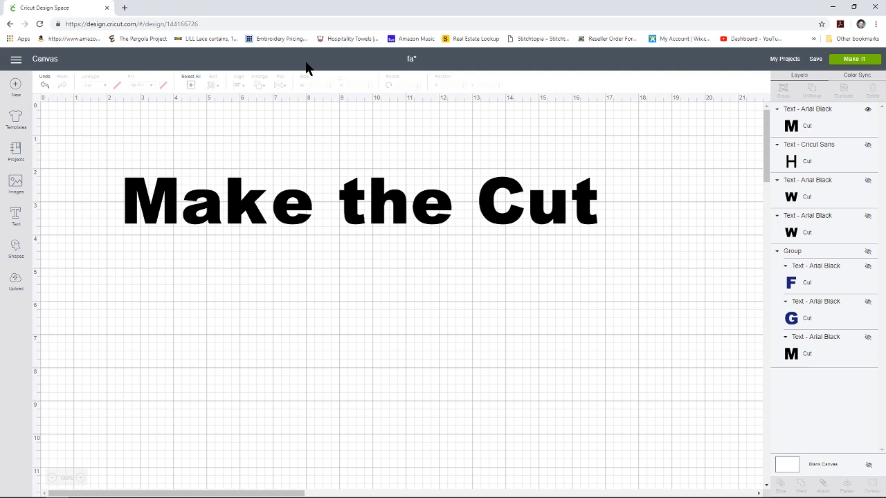
pyautogui.moveTo(335, 61)
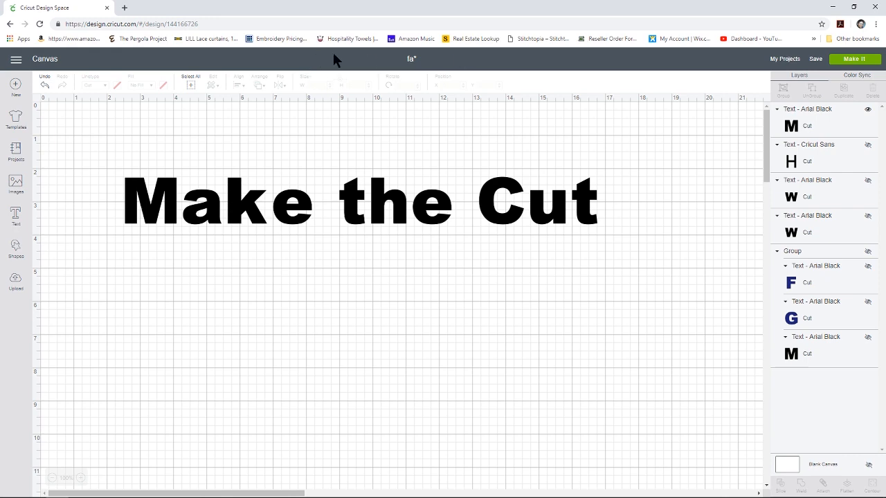
pyautogui.moveTo(325, 64)
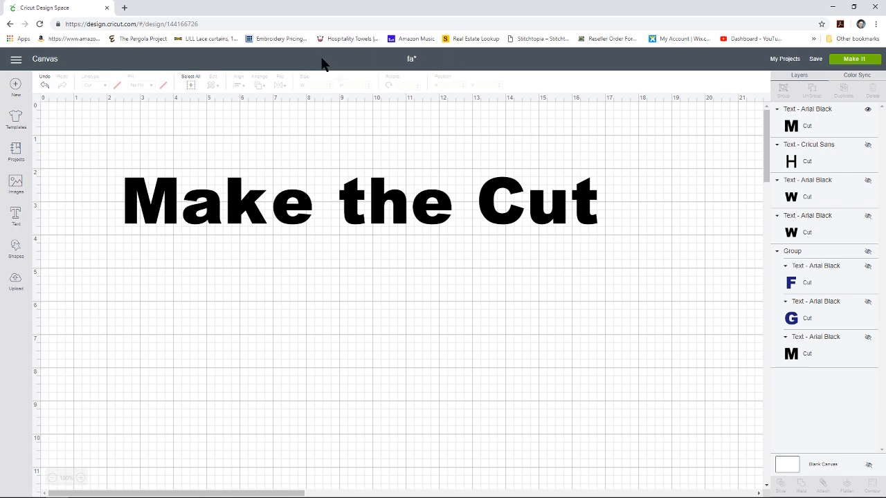
pyautogui.moveTo(526, 58)
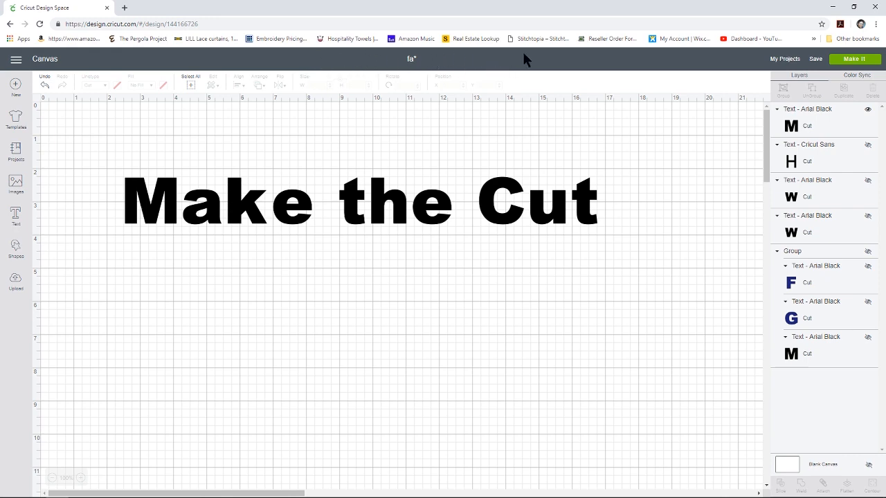
pyautogui.moveTo(795, 6)
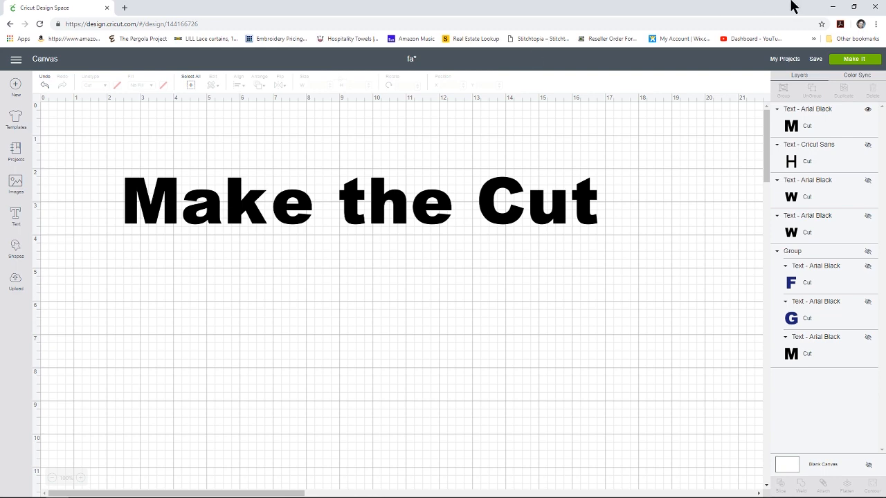
pyautogui.moveTo(291, 476)
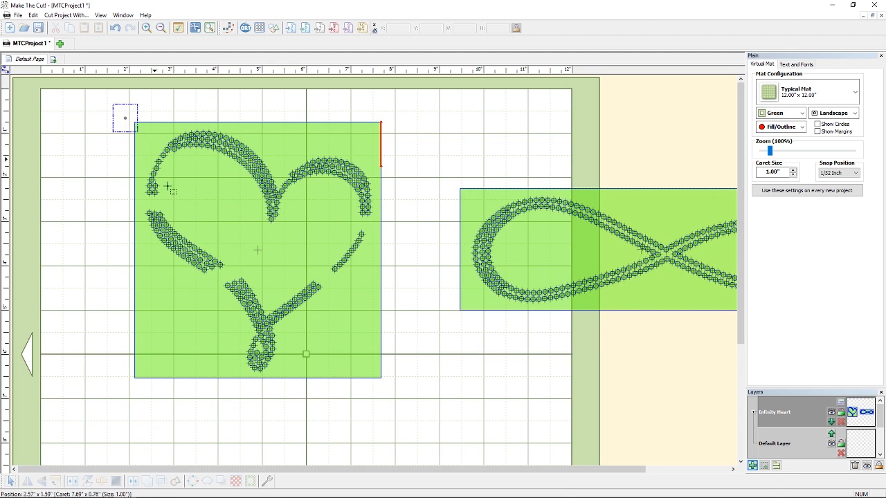
# Join the heart's pieces into one shape, then join the infinity symbol's pieces
pyautogui.click(257, 249)
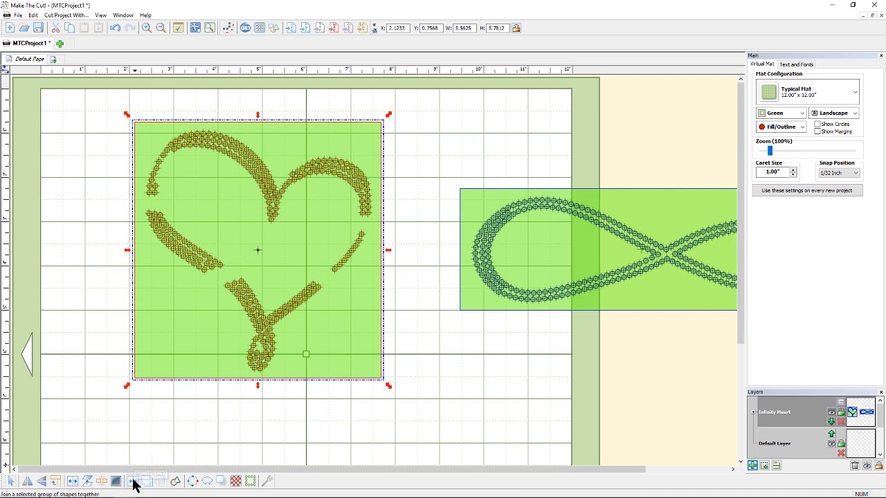
pyautogui.moveTo(133, 482)
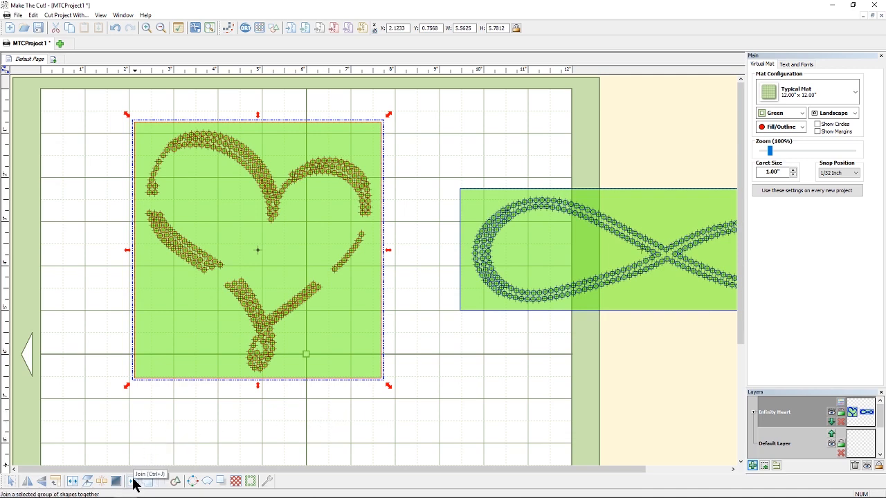
pyautogui.click(130, 482)
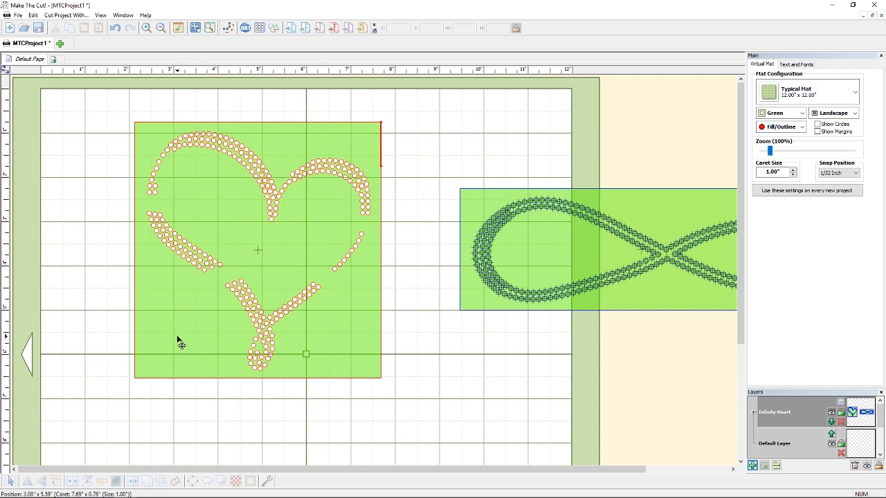
pyautogui.moveTo(249, 141)
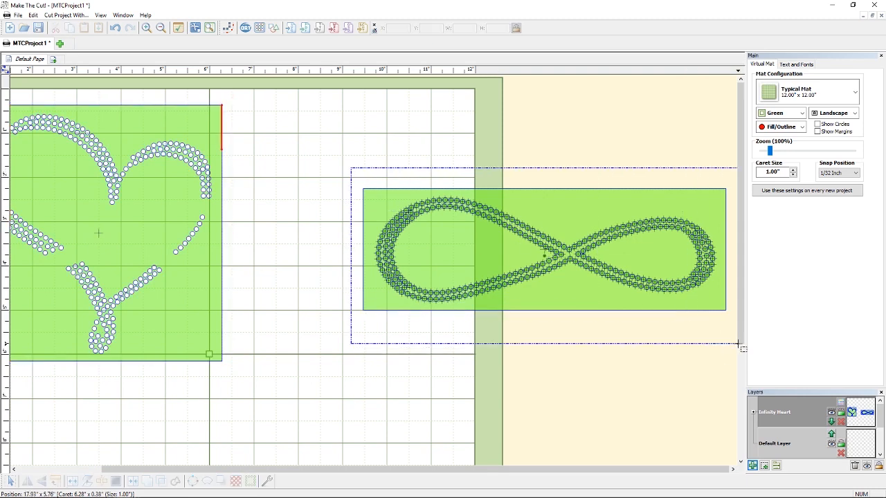
pyautogui.click(542, 250)
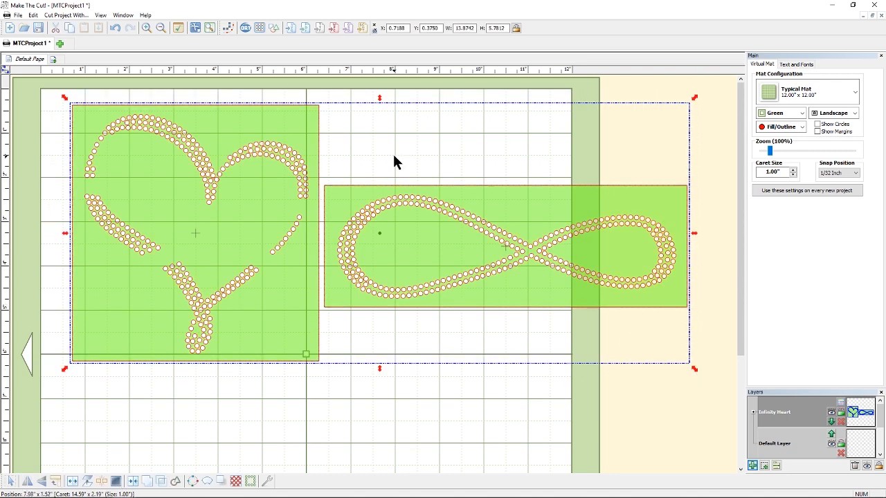
# Export both shapes as the SVG file 'Infinity Heart Cricut' and dismiss the success message
pyautogui.click(16, 16)
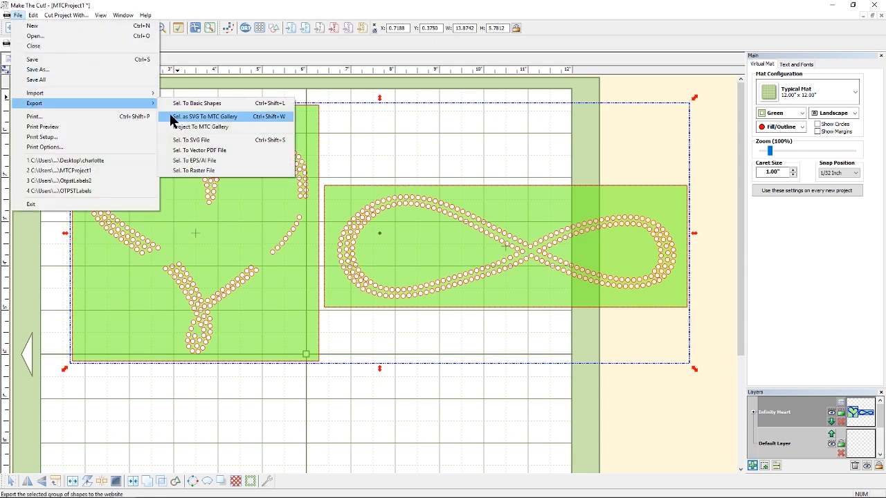
pyautogui.moveTo(210, 139)
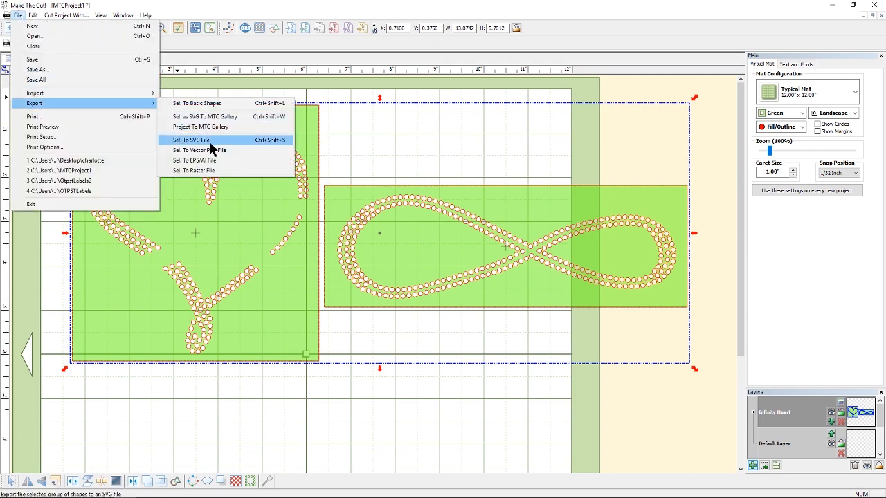
pyautogui.click(192, 140)
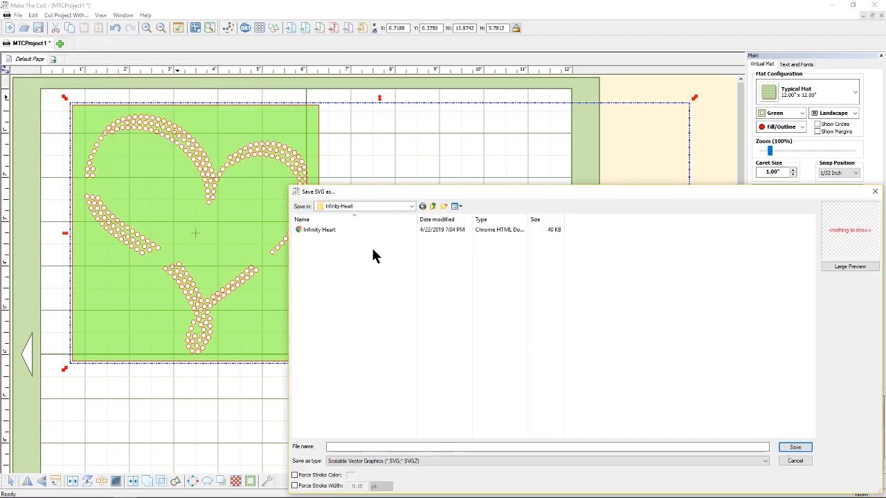
pyautogui.moveTo(339, 260)
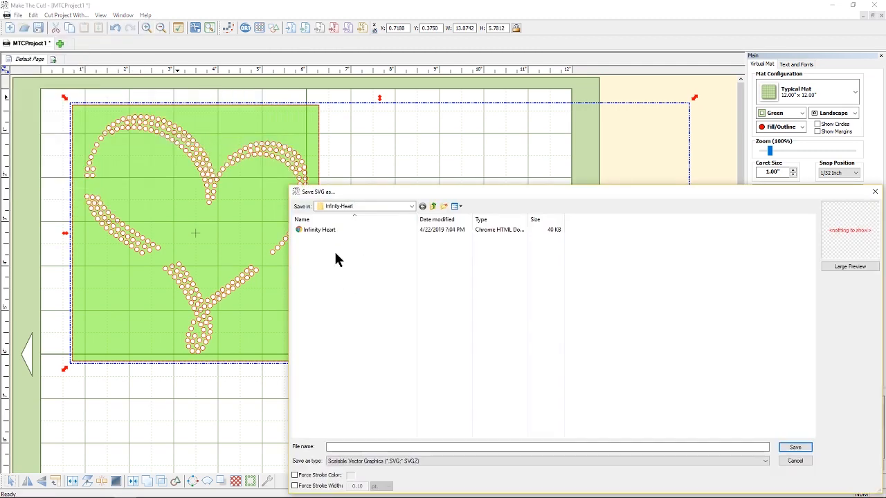
pyautogui.click(320, 230)
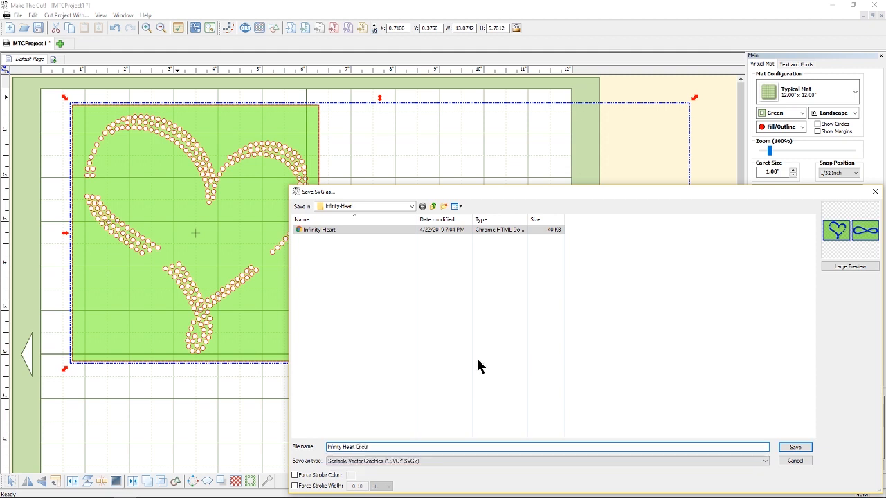
pyautogui.click(318, 230)
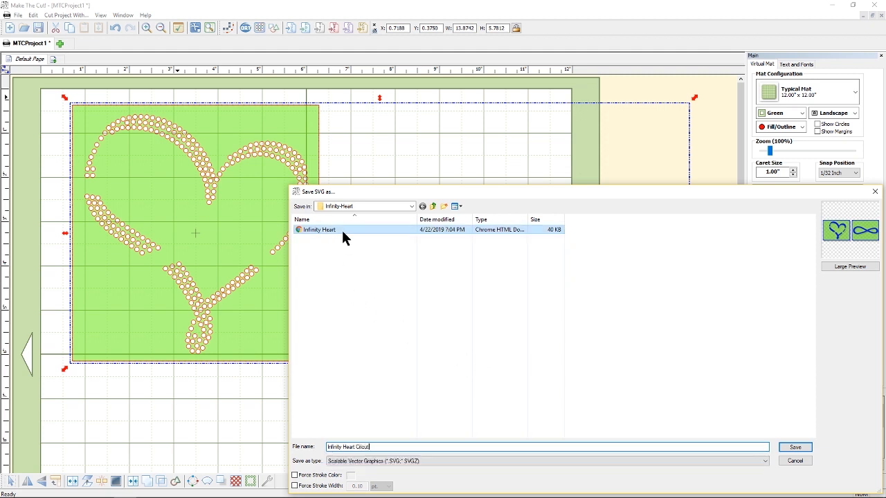
pyautogui.moveTo(343, 235)
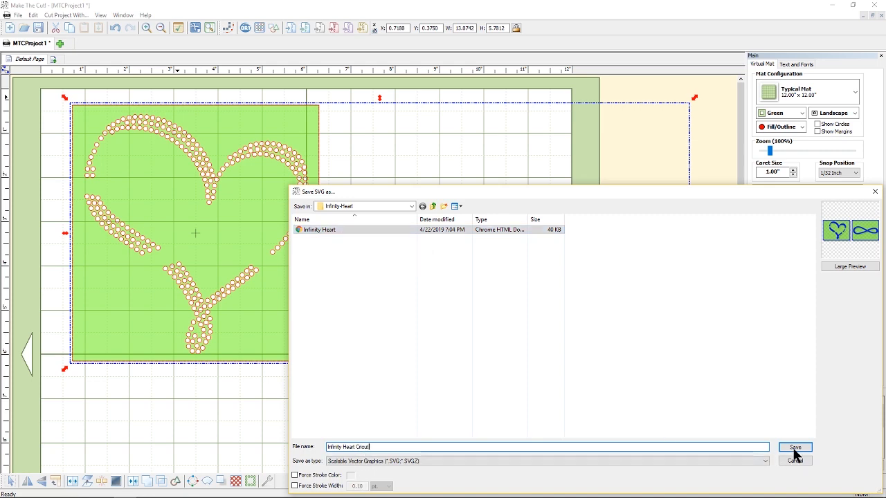
pyautogui.click(795, 447)
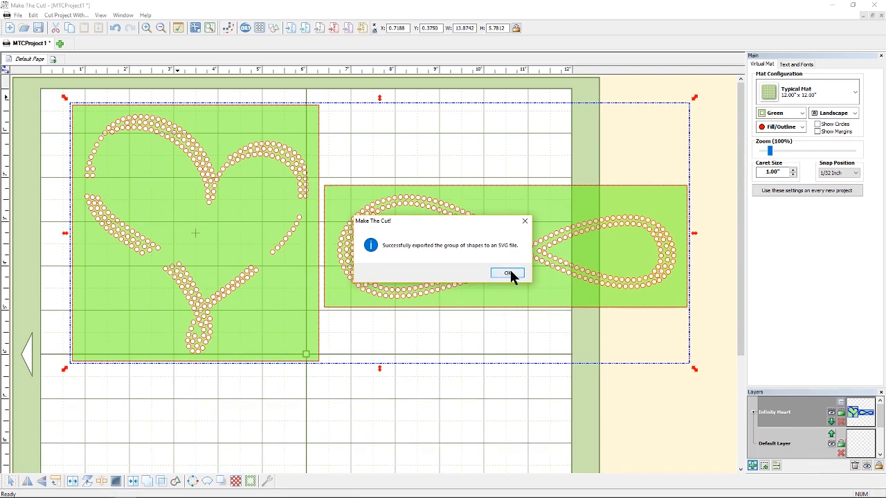
pyautogui.click(507, 273)
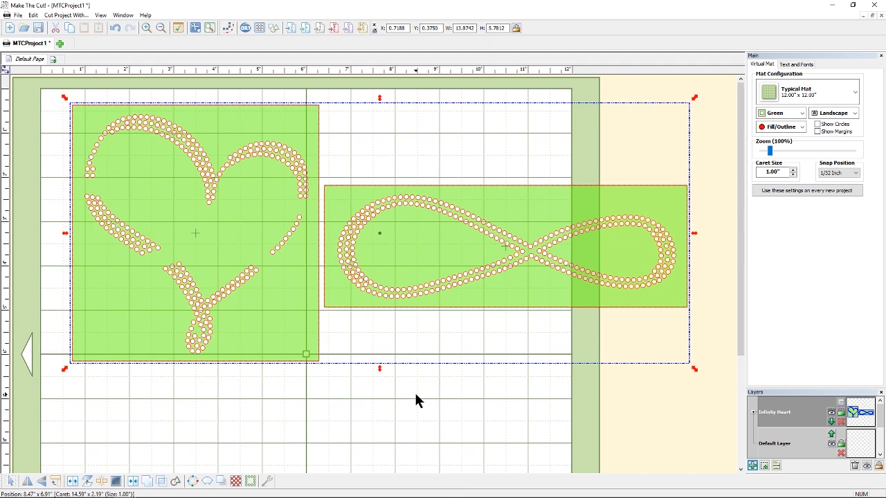
pyautogui.moveTo(473, 47)
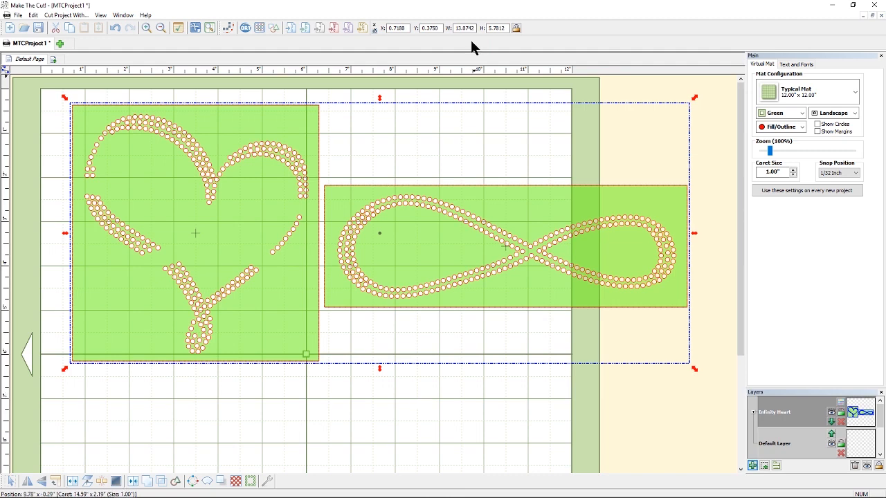
pyautogui.moveTo(471, 49)
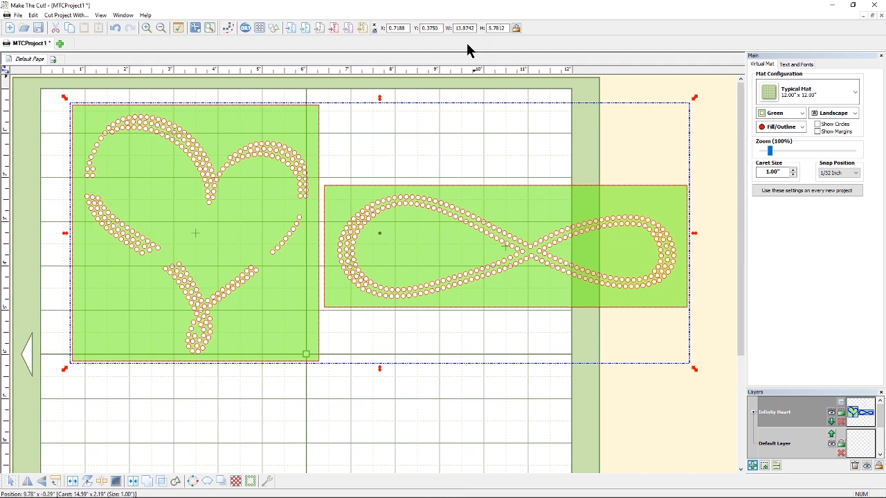
pyautogui.moveTo(398, 112)
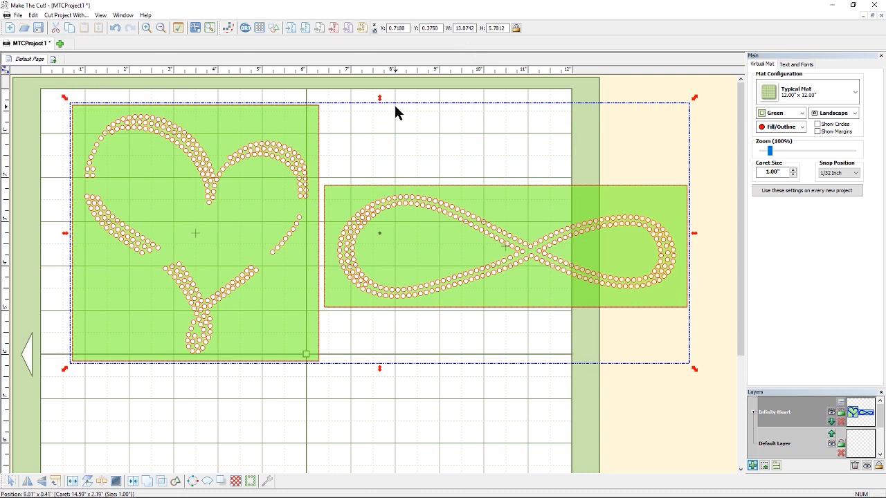
pyautogui.moveTo(446, 385)
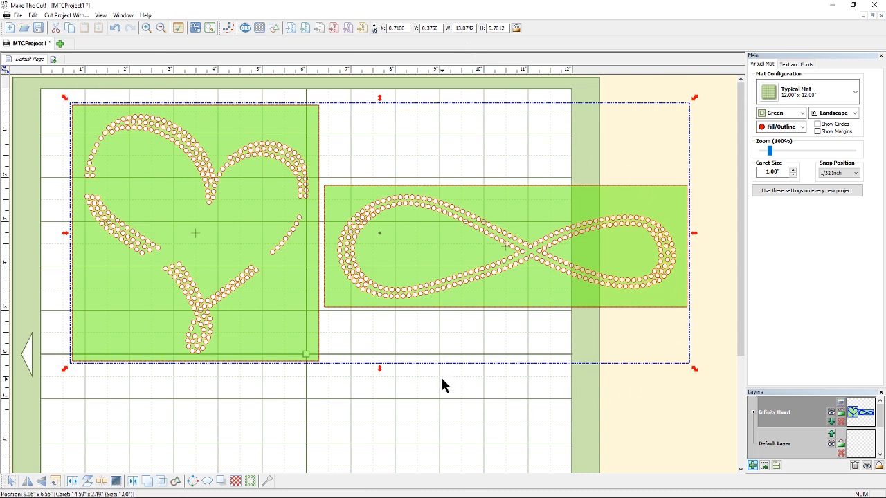
pyautogui.moveTo(446, 347)
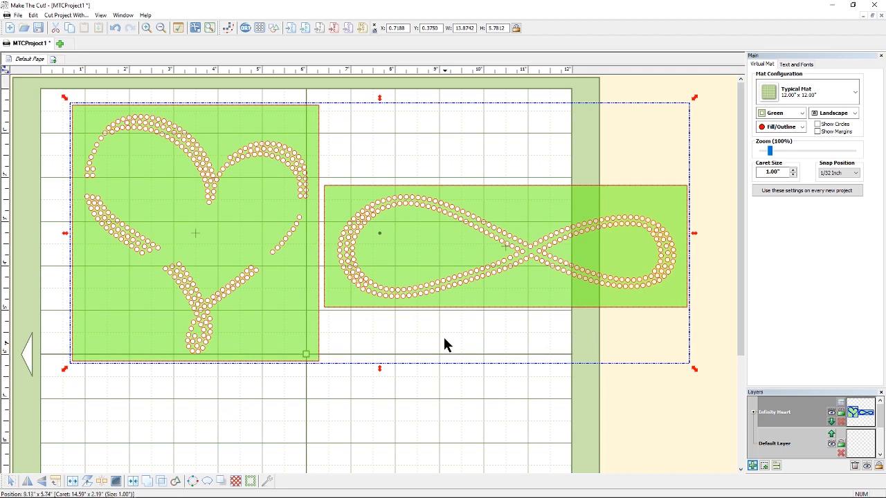
pyautogui.moveTo(498, 34)
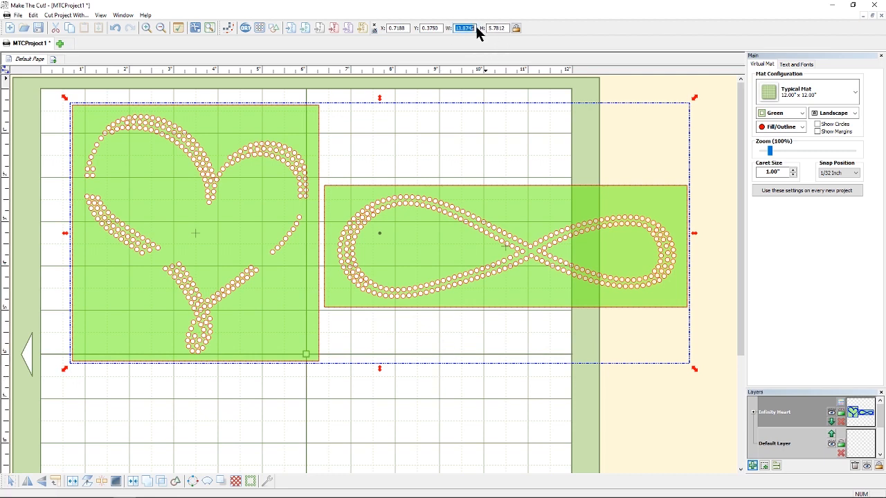
pyautogui.rightClick(464, 28)
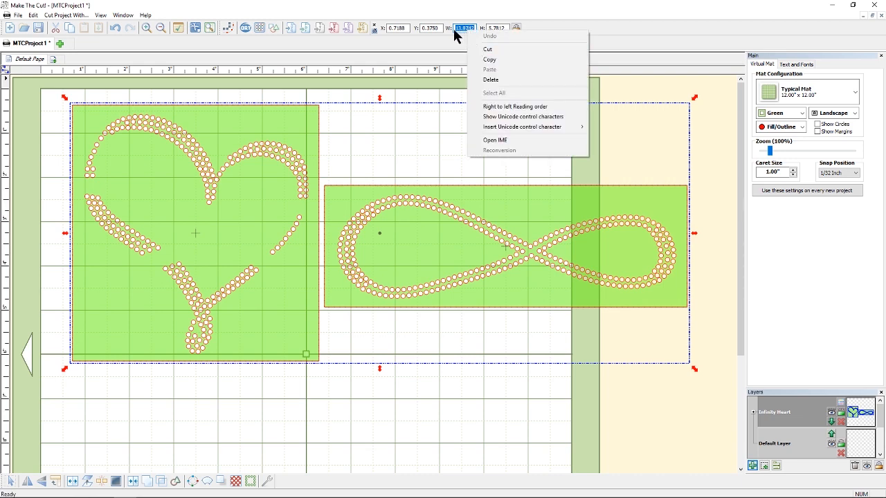
pyautogui.moveTo(461, 48)
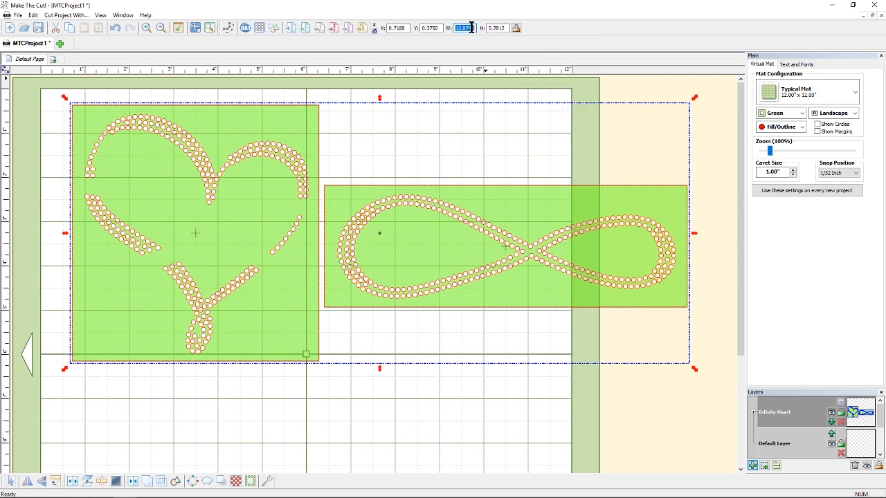
pyautogui.rightClick(462, 28)
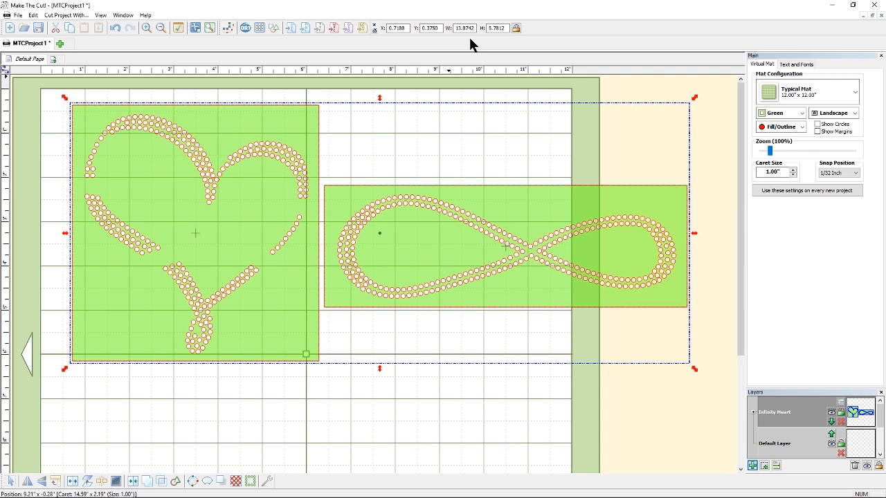
pyautogui.moveTo(365, 260)
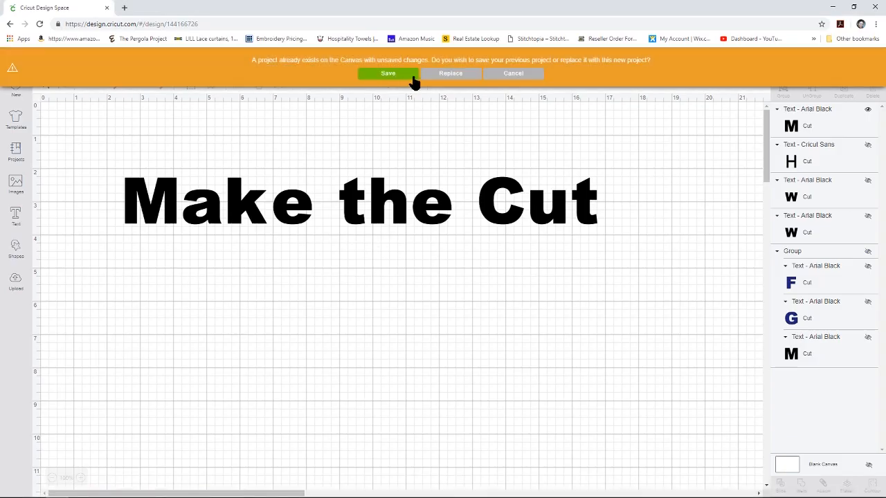
# Start a fresh blank canvas and begin a new image upload from the file chooser
pyautogui.click(450, 73)
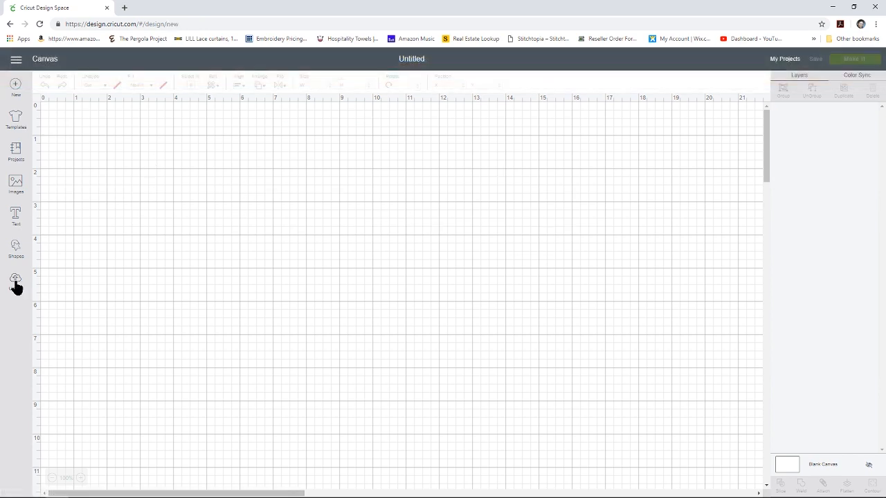
pyautogui.click(15, 182)
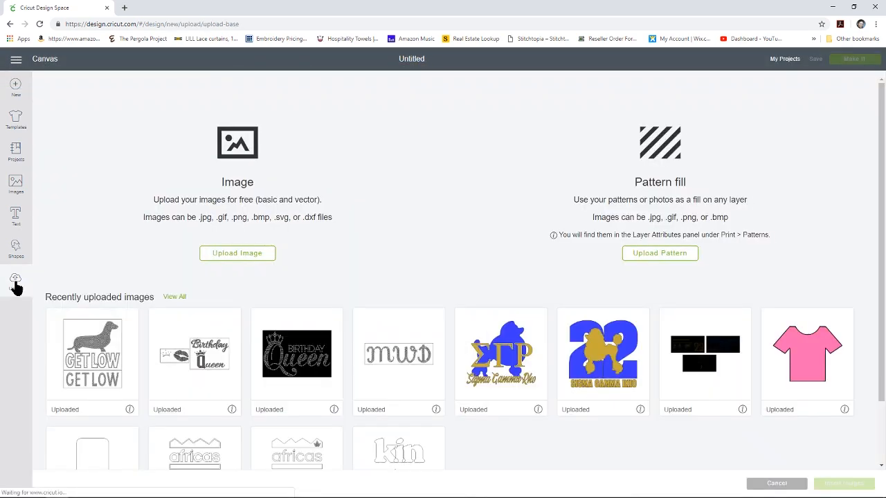
pyautogui.click(238, 252)
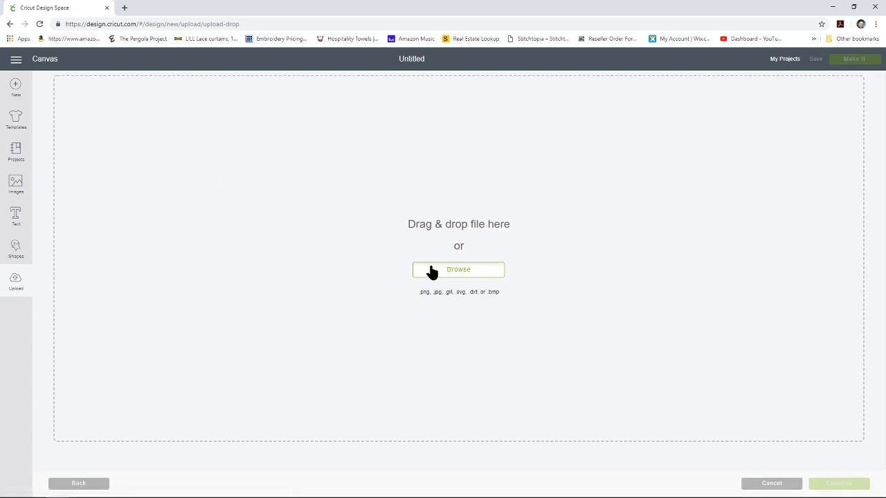
pyautogui.click(458, 269)
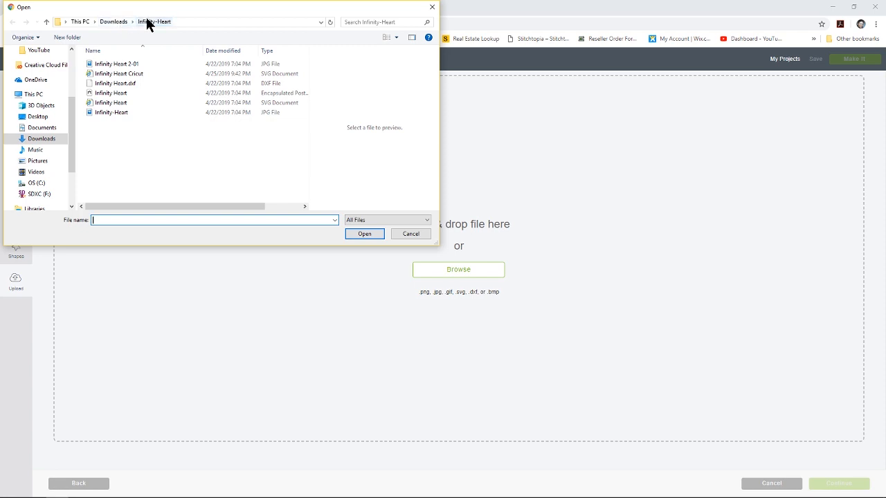
# Upload Infinity Heart Cricut.svg and select its new thumbnail in uploaded images
pyautogui.click(118, 73)
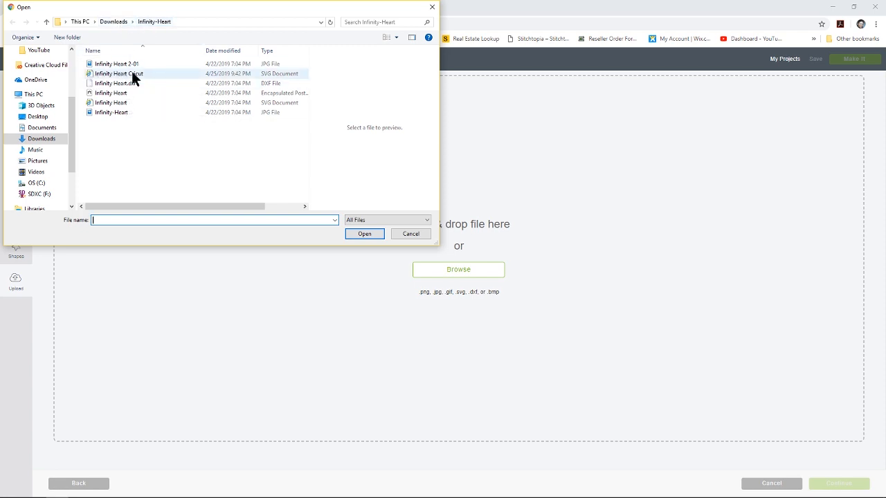
pyautogui.moveTo(155, 75)
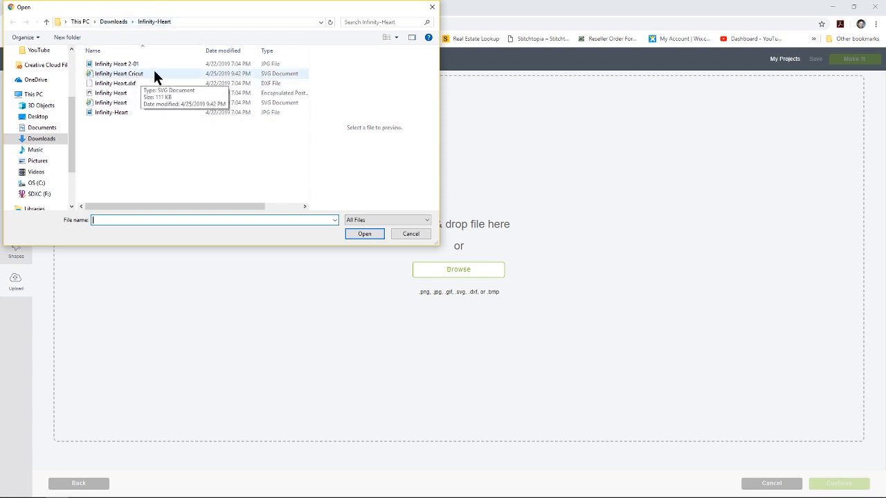
pyautogui.click(119, 73)
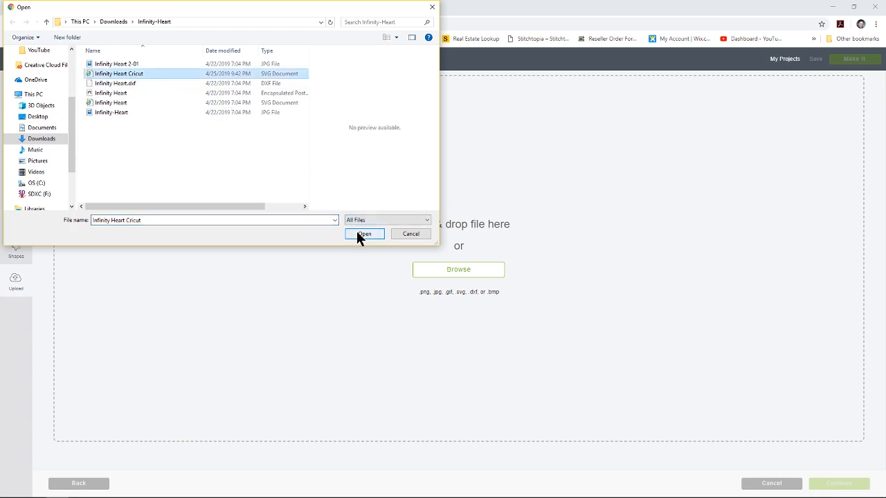
pyautogui.click(364, 233)
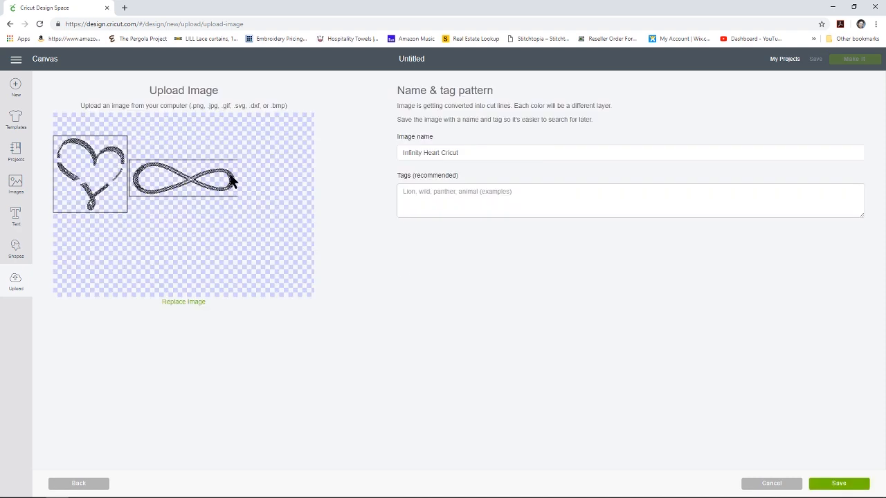
pyautogui.moveTo(745, 432)
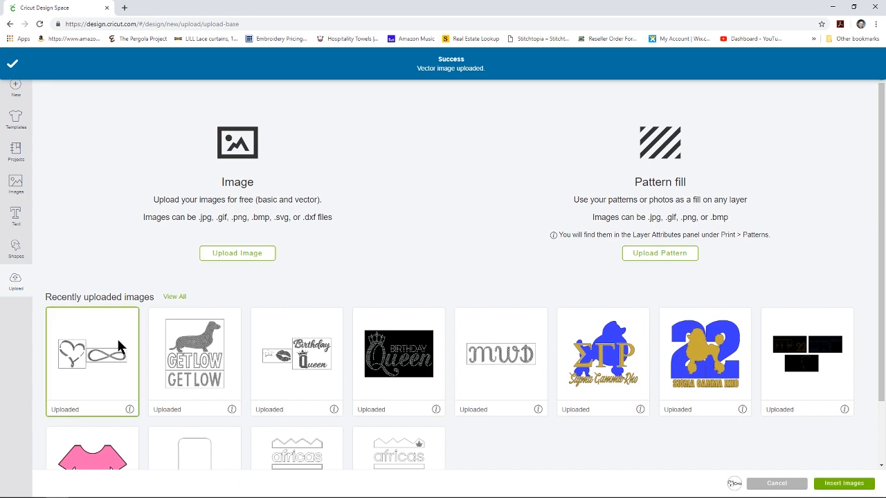
pyautogui.click(843, 483)
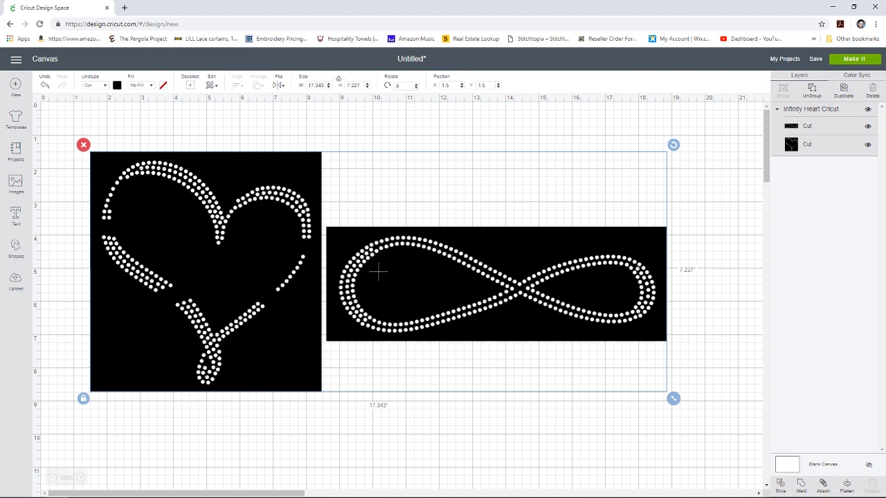
pyautogui.moveTo(814, 415)
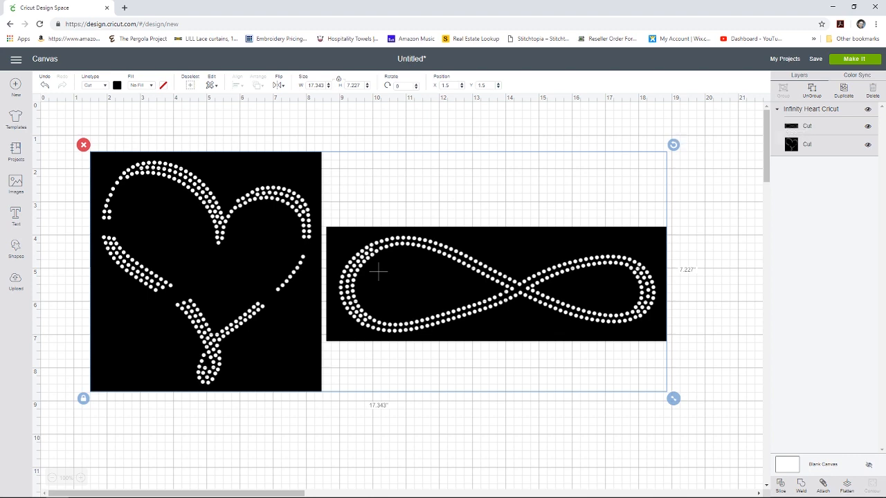
pyautogui.moveTo(321, 137)
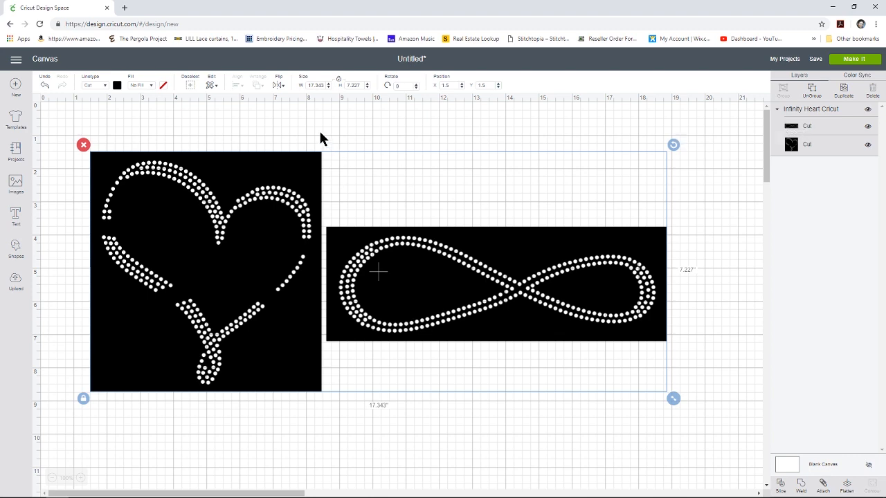
pyautogui.moveTo(321, 99)
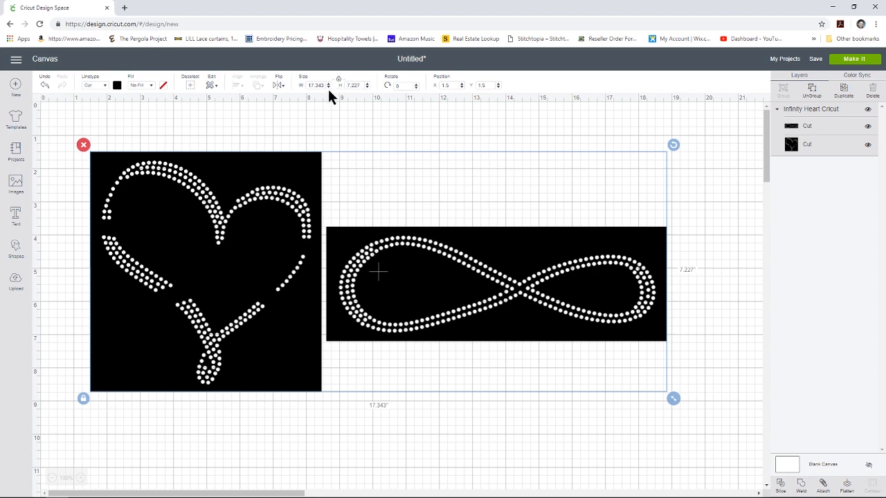
pyautogui.moveTo(319, 104)
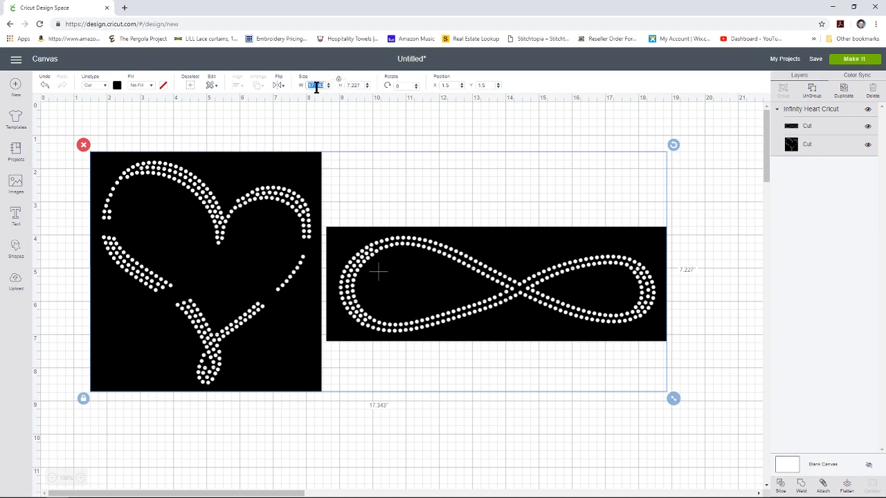
# Edit the design's width field to shrink it to about 13.9 wide with proportions locked
pyautogui.rightClick(316, 86)
pyautogui.write('13.874')
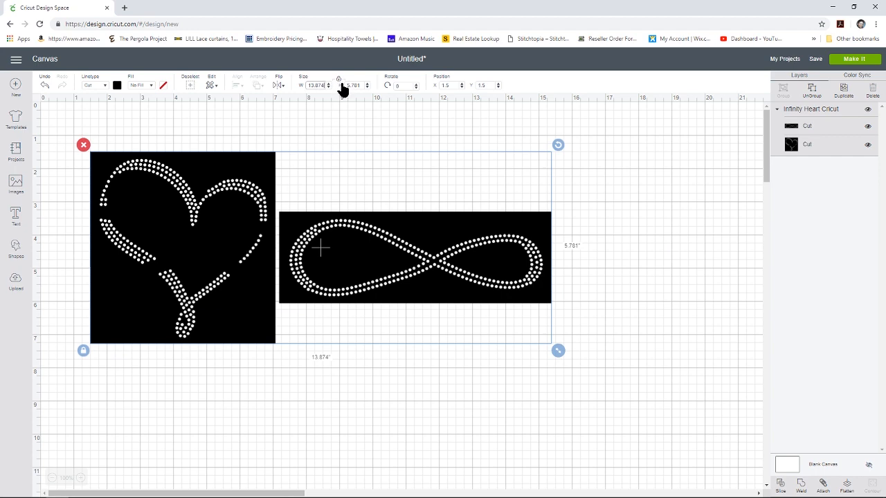
pyautogui.moveTo(349, 156)
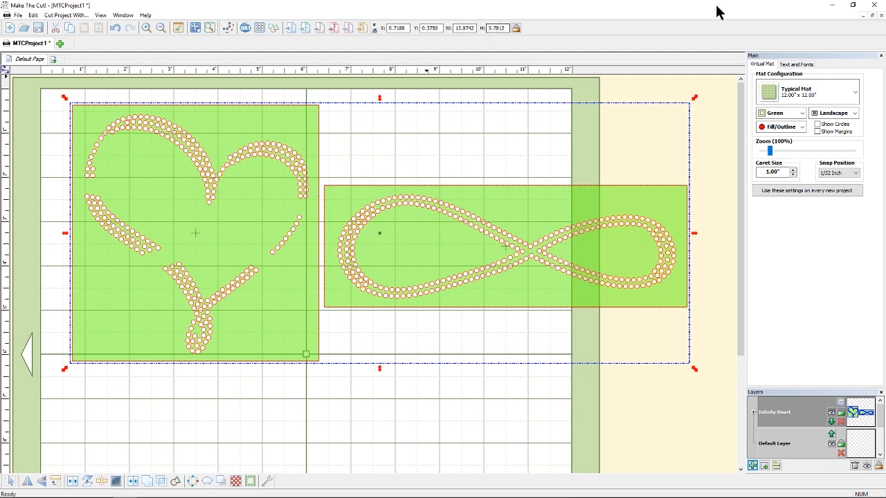
pyautogui.moveTo(572, 43)
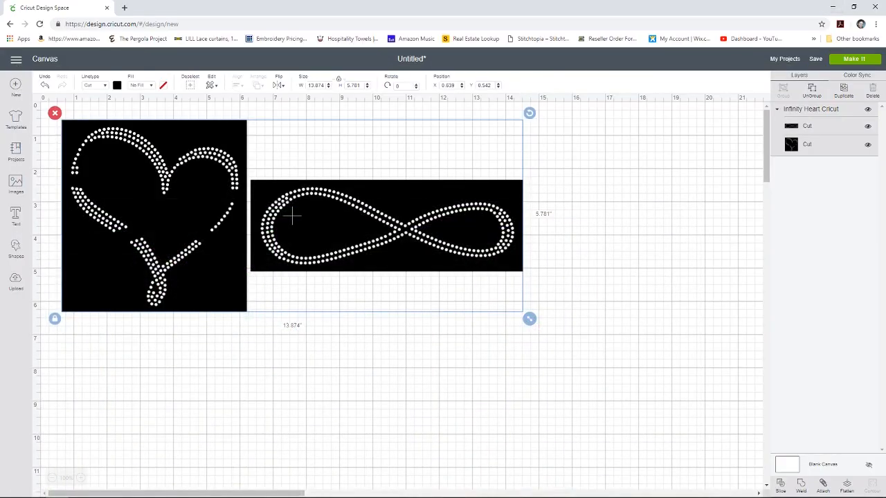
pyautogui.moveTo(307, 274)
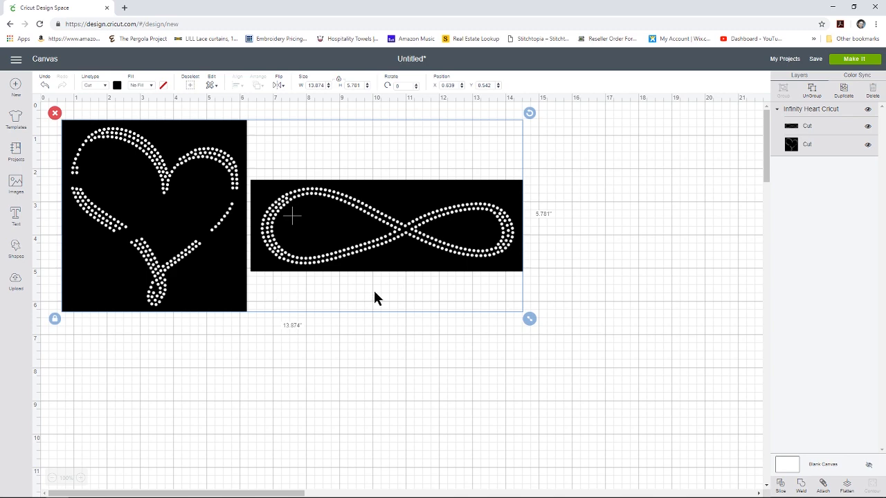
pyautogui.click(304, 339)
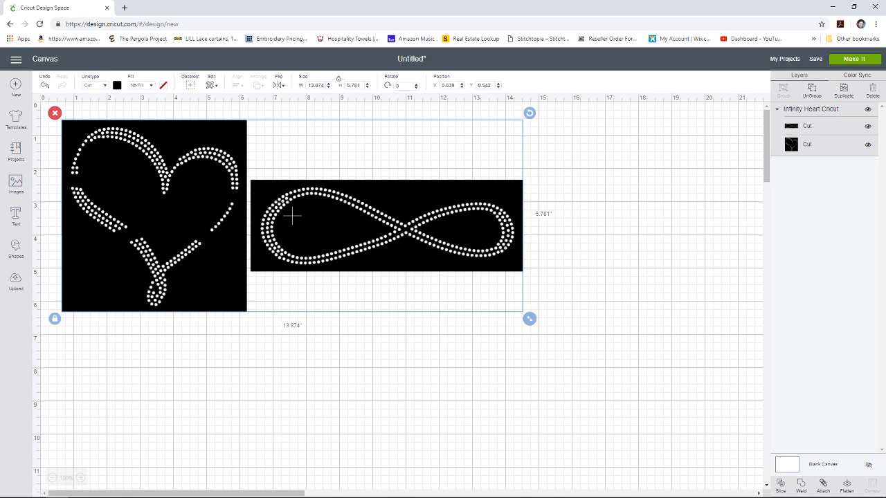
pyautogui.moveTo(247, 241)
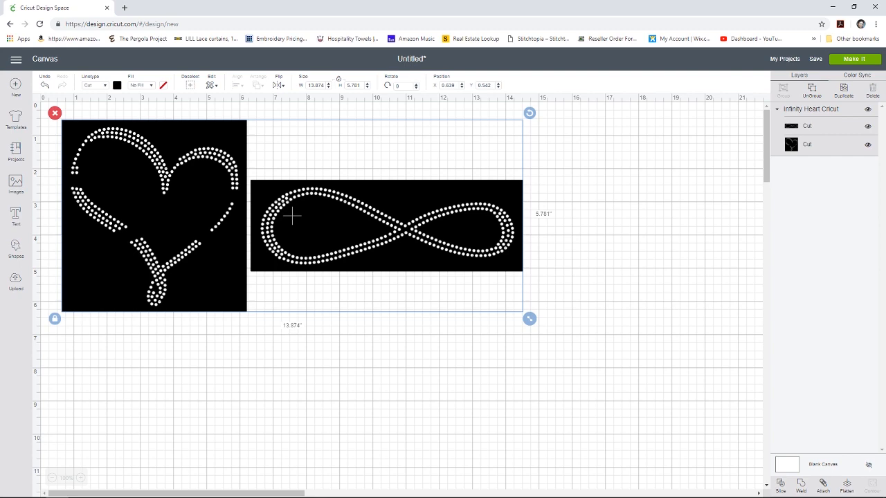
pyautogui.moveTo(304, 271)
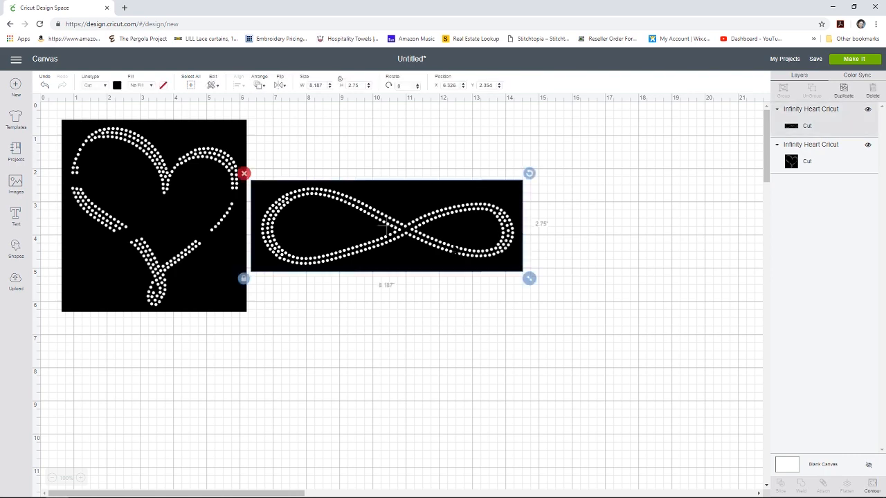
pyautogui.moveTo(455, 251)
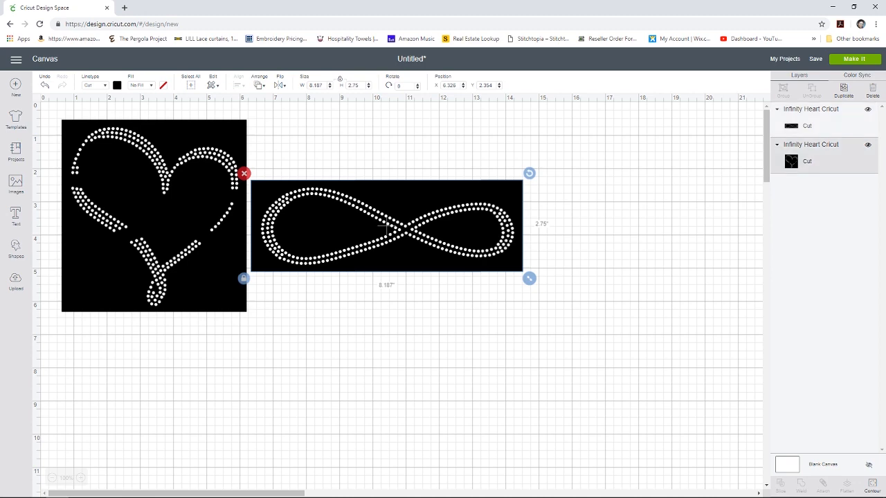
# Select the detached heart layer so it can be recolored red
pyautogui.click(116, 86)
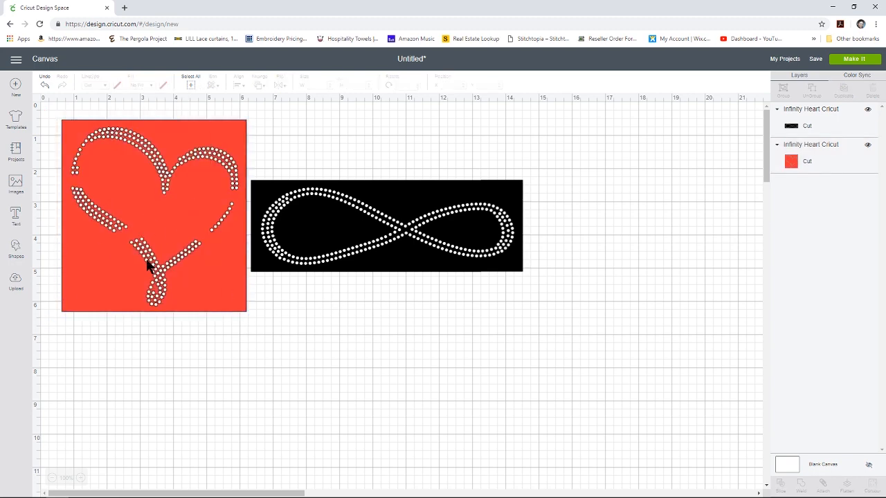
pyautogui.moveTo(158, 201)
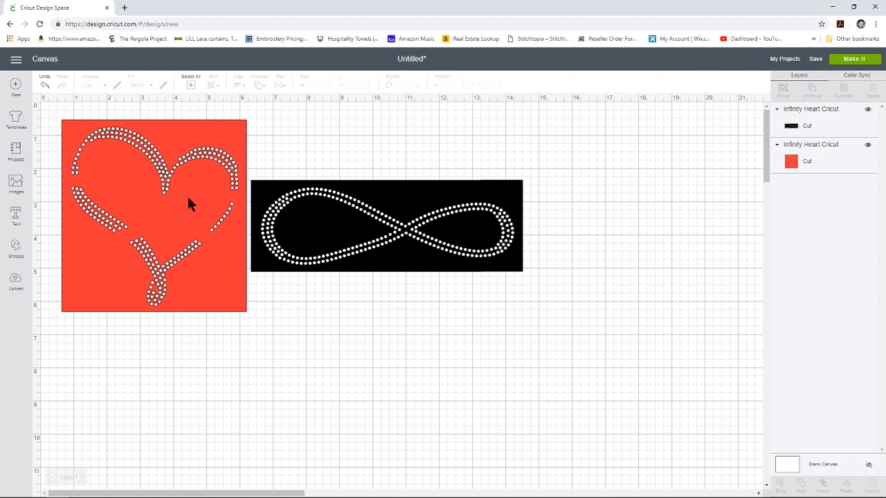
pyautogui.moveTo(187, 228)
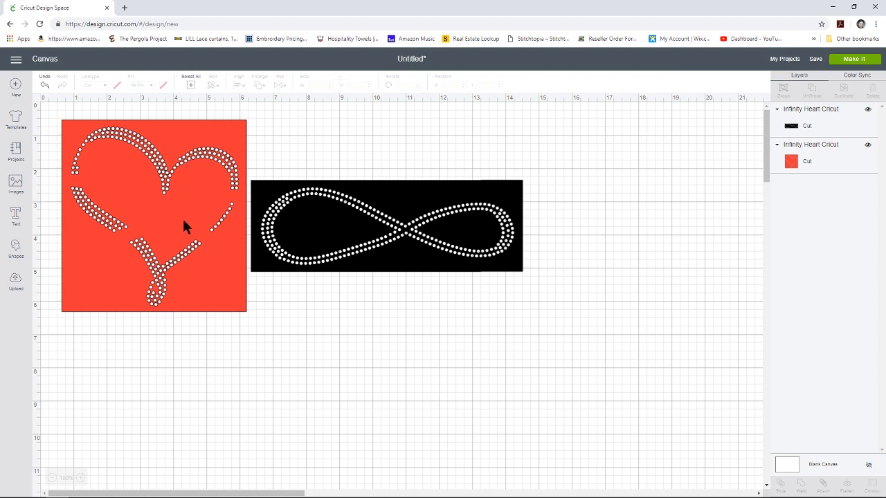
pyautogui.moveTo(800, 89)
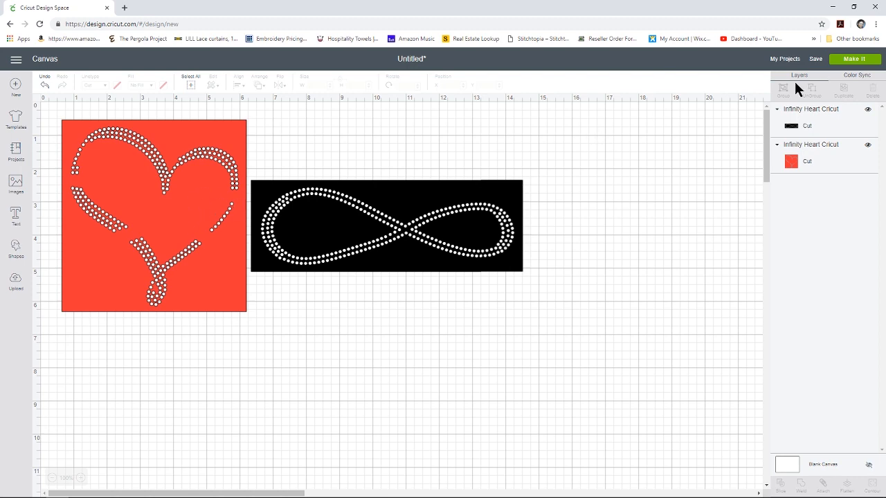
# Open the Make It mat preview showing the black infinity and red heart on separate mats
pyautogui.click(855, 58)
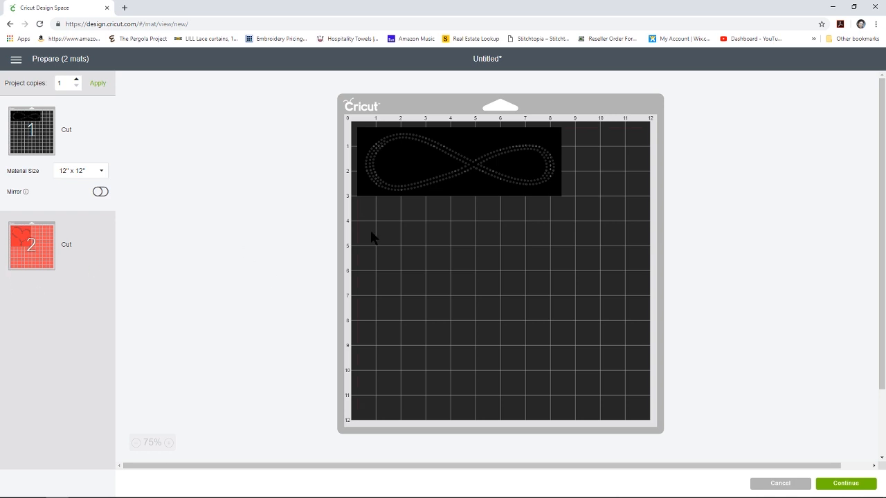
pyautogui.moveTo(340, 173)
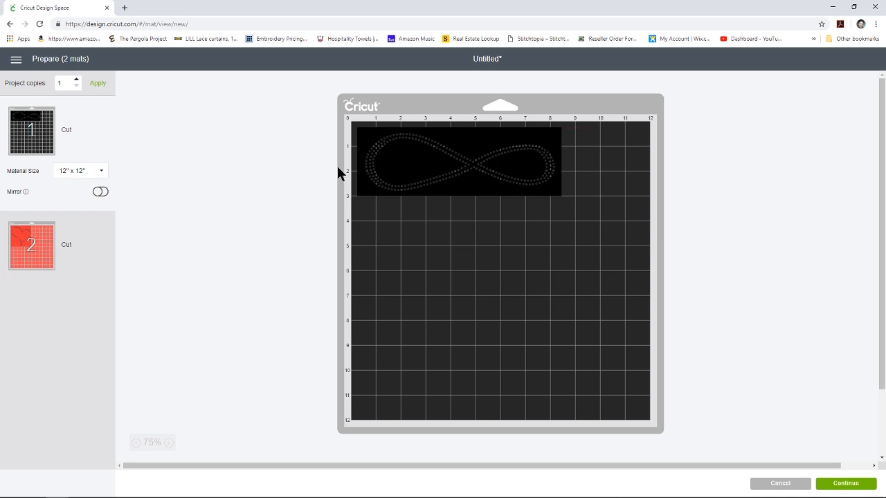
pyautogui.moveTo(156, 225)
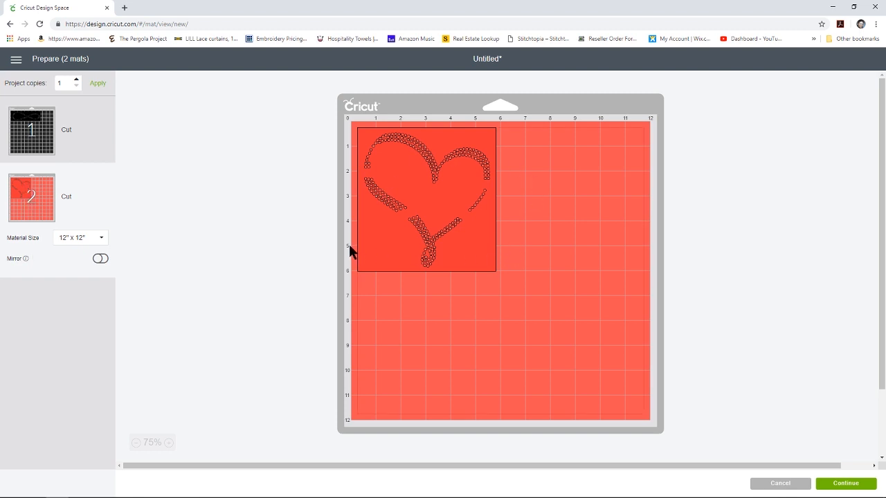
pyautogui.moveTo(358, 249)
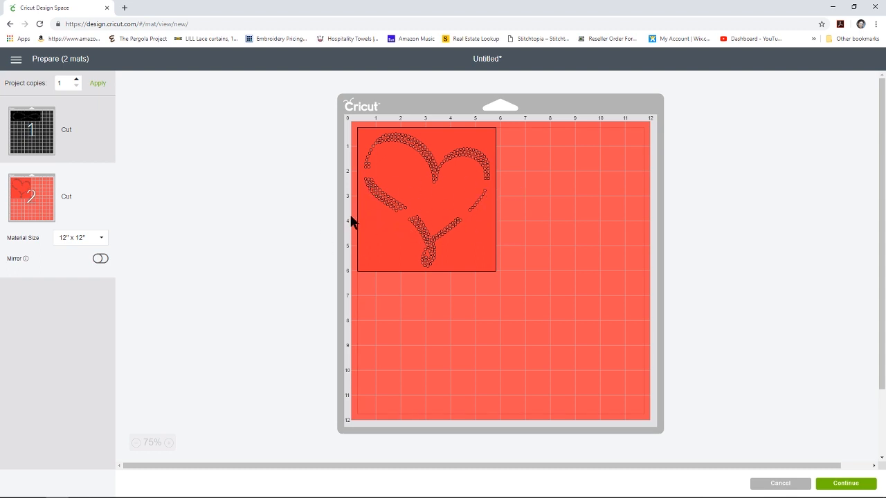
pyautogui.moveTo(390, 193)
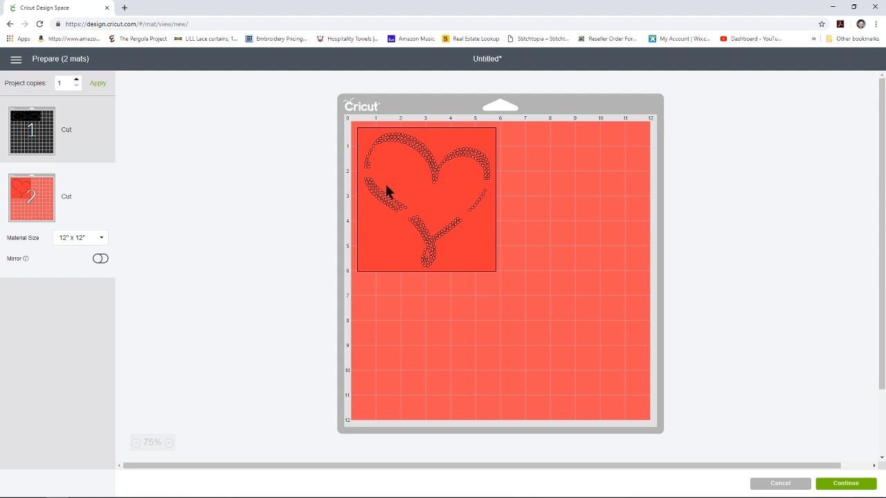
pyautogui.moveTo(519, 287)
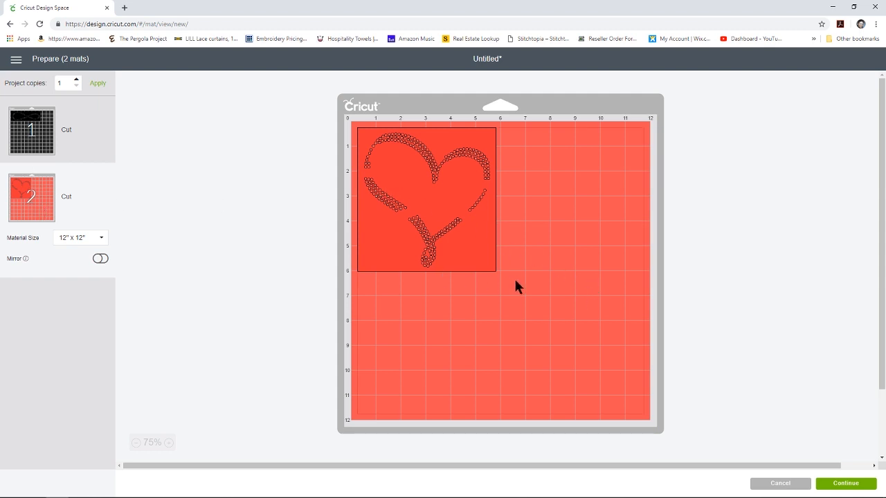
pyautogui.moveTo(424, 258)
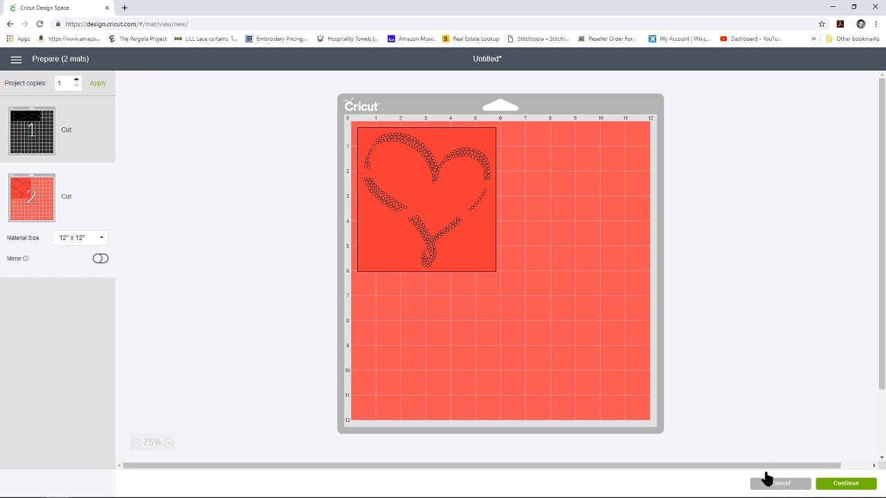
# Cancel the mat preview and select the red heart and black infinity layers together on the canvas
pyautogui.click(781, 483)
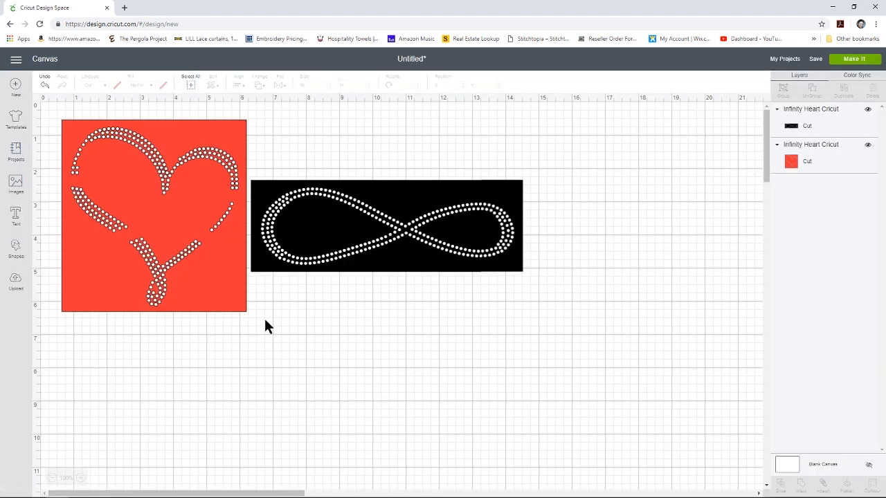
pyautogui.moveTo(405, 348)
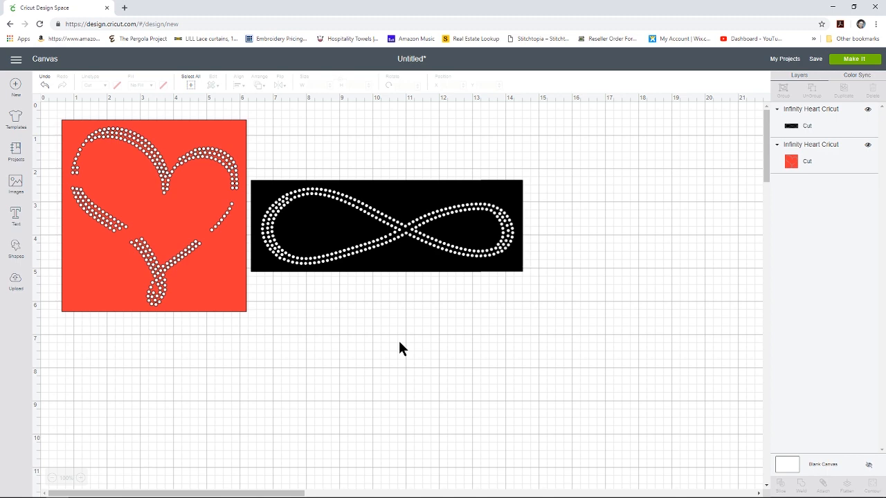
pyautogui.click(152, 215)
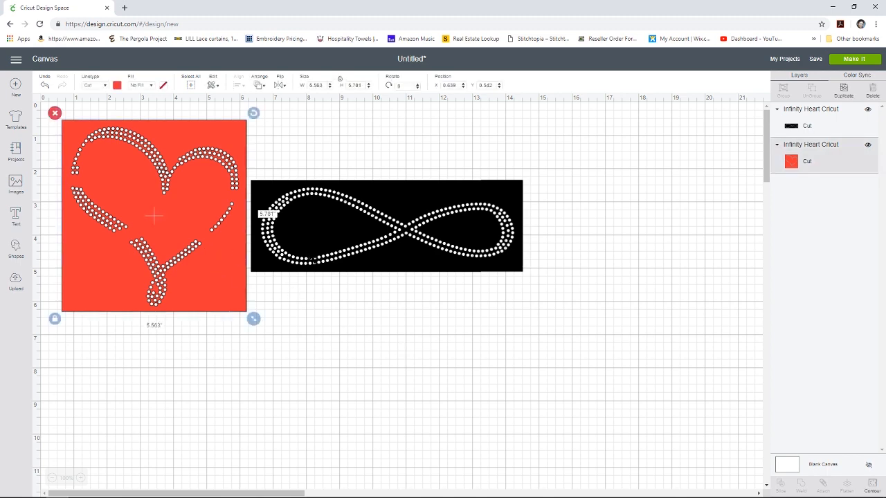
pyautogui.click(319, 334)
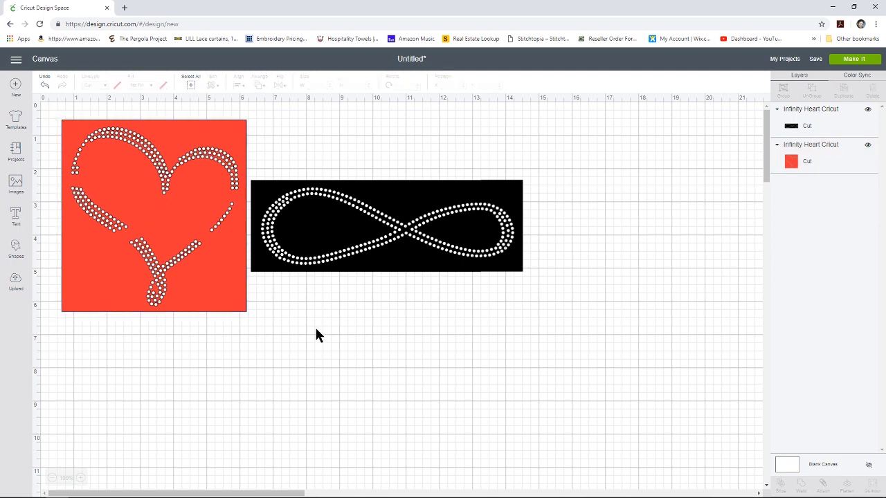
pyautogui.moveTo(141, 230)
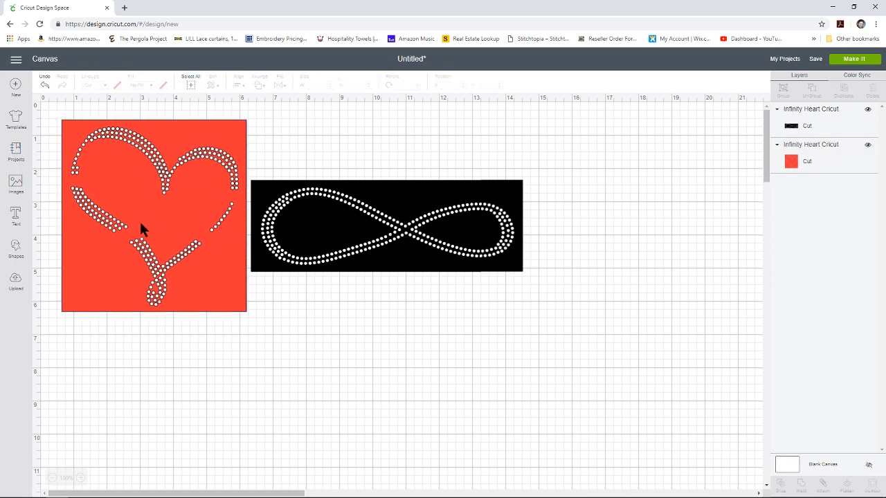
pyautogui.moveTo(163, 279)
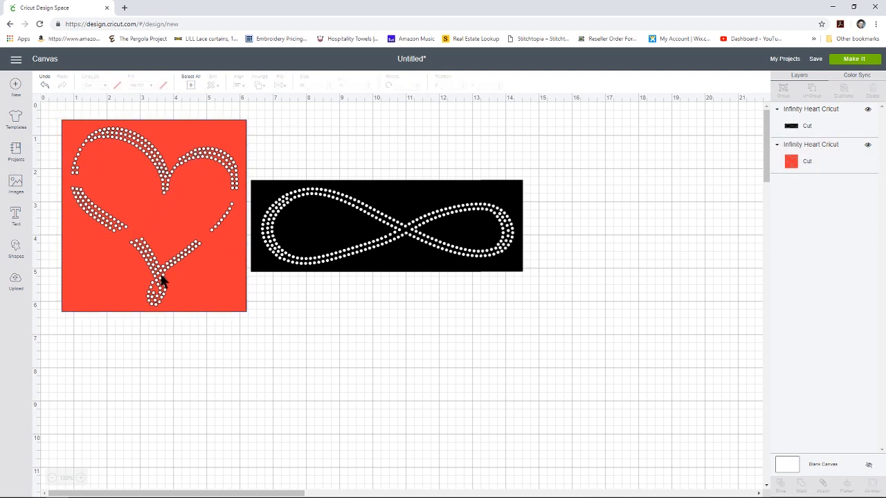
pyautogui.click(153, 216)
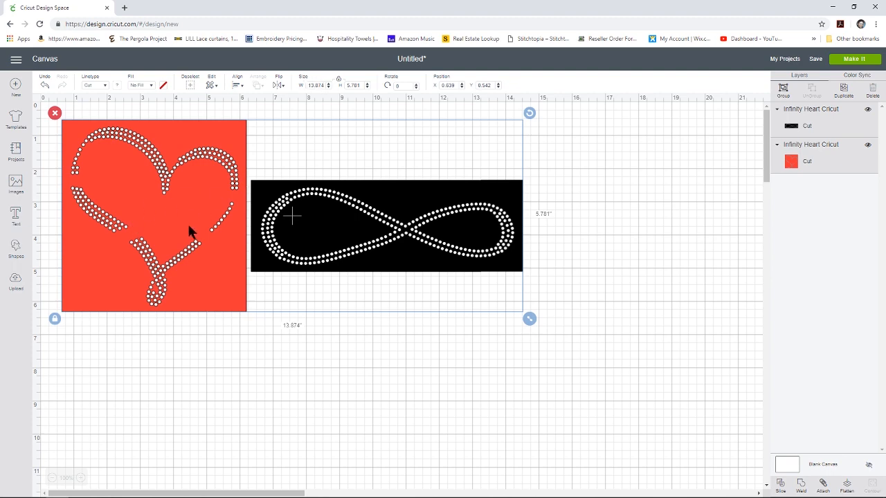
pyautogui.moveTo(216, 174)
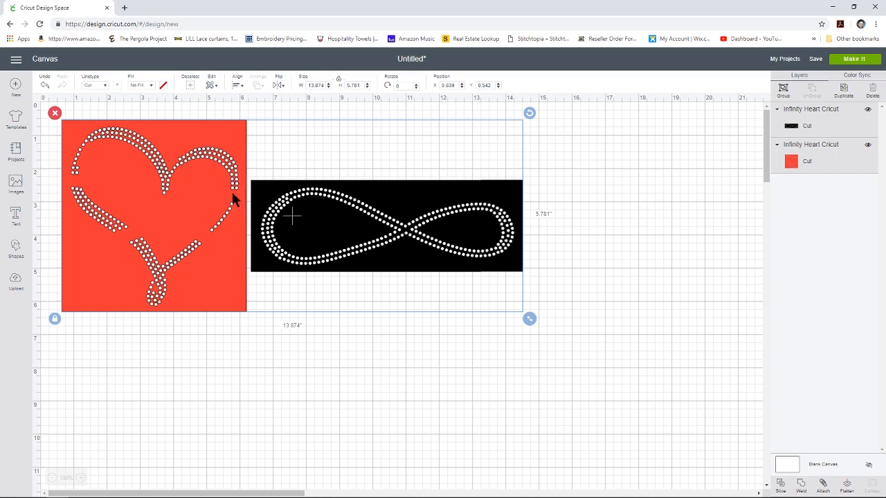
# Scale both selected designs up together to roughly 15 wide from 13.97
pyautogui.moveTo(529, 319); pyautogui.dragTo(659, 374)
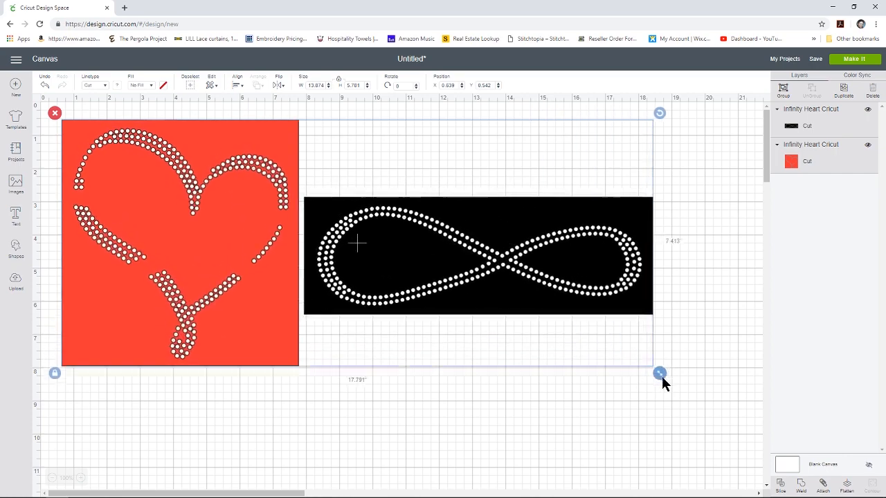
pyautogui.moveTo(661, 374); pyautogui.dragTo(664, 374)
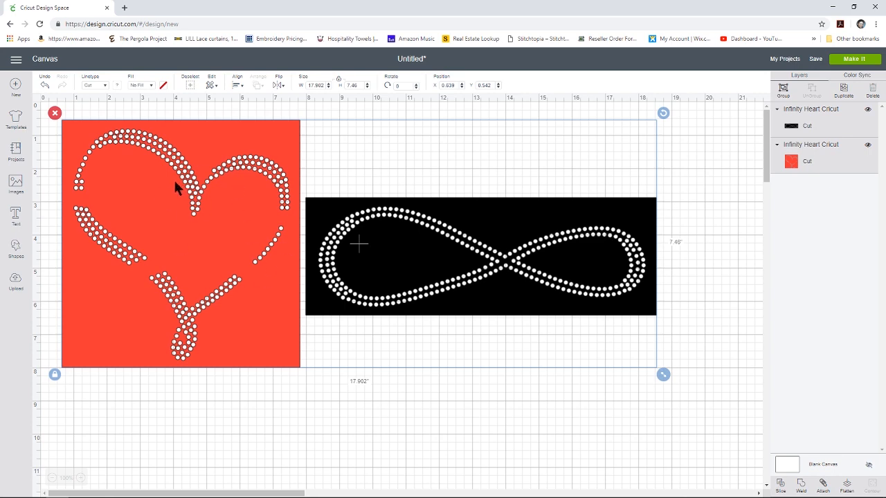
pyautogui.moveTo(193, 201)
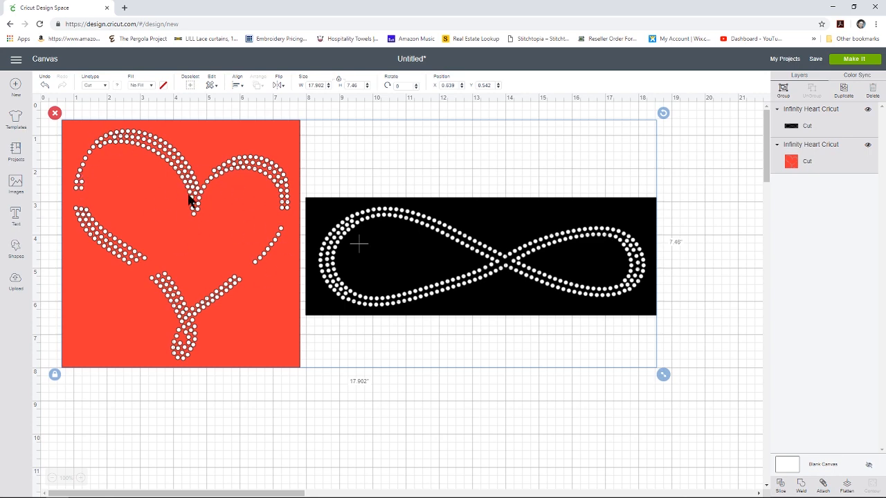
pyautogui.moveTo(97, 227)
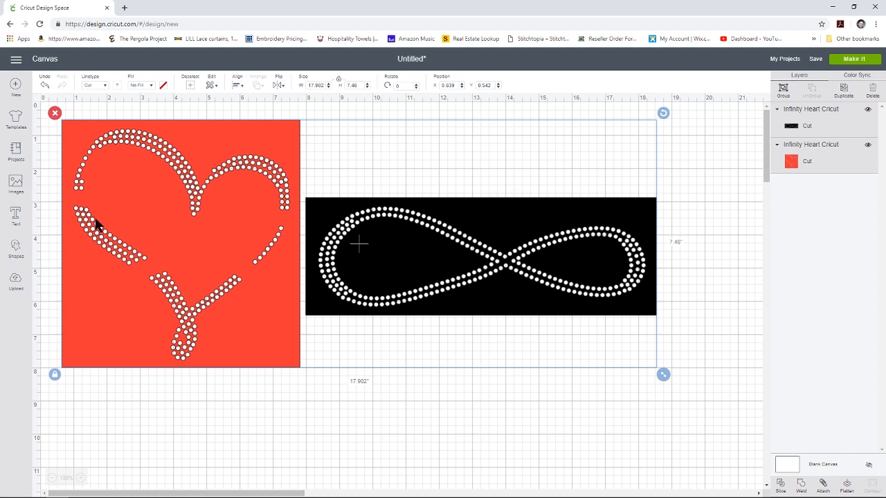
pyautogui.moveTo(296, 313)
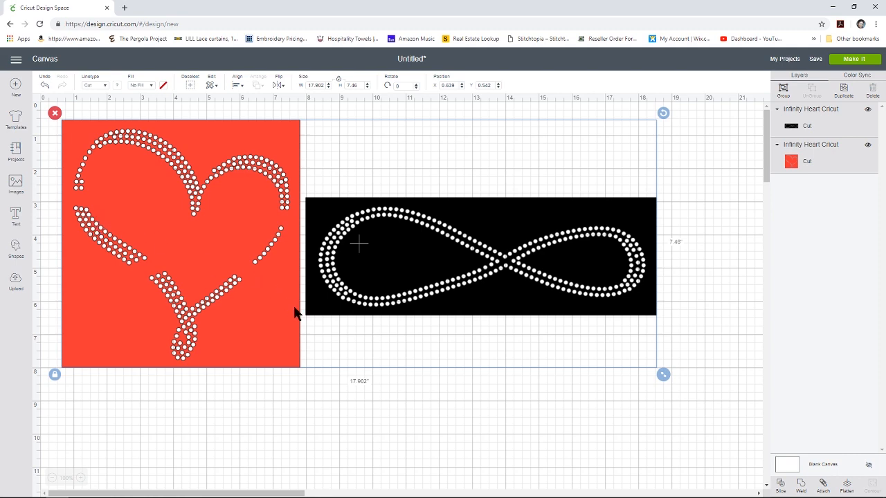
pyautogui.moveTo(603, 402)
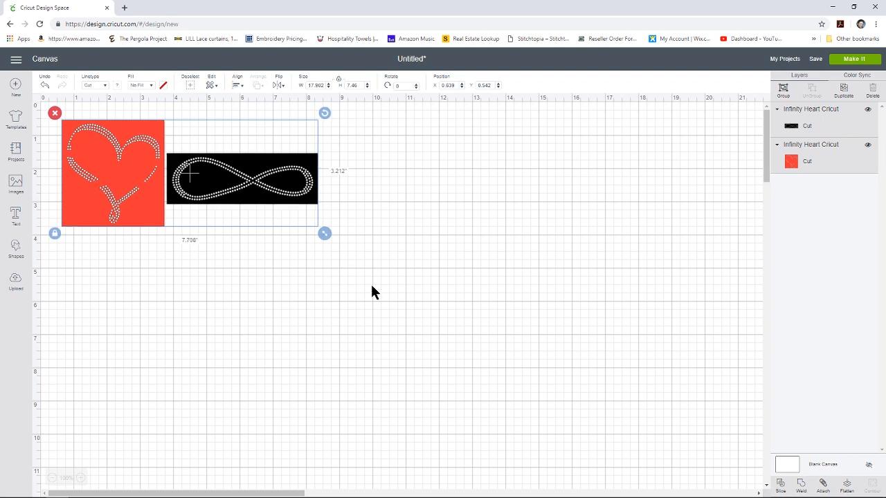
pyautogui.moveTo(326, 232); pyautogui.dragTo(661, 374)
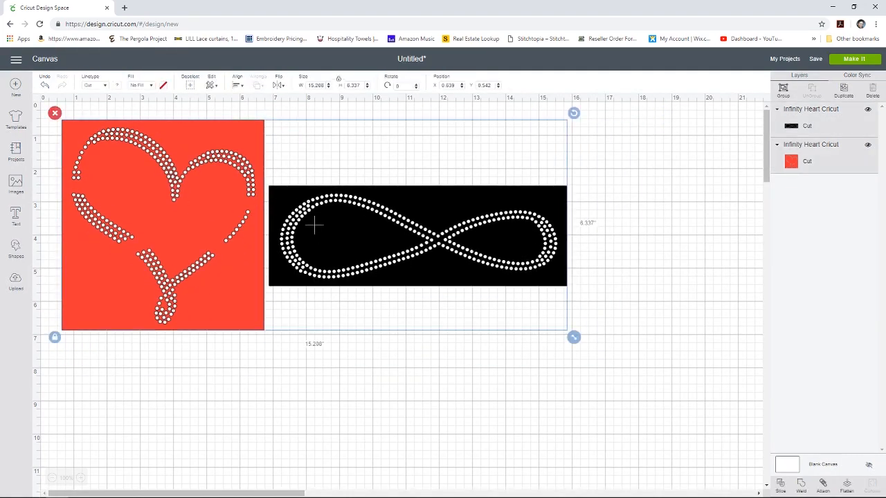
# Reselect both designs and scale them back down from about 15 wide to a slightly smaller size
pyautogui.click(213, 289)
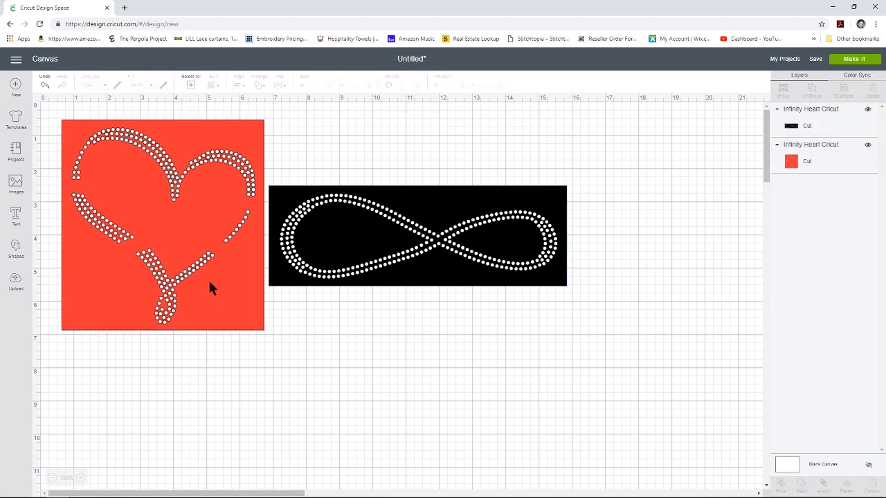
pyautogui.click(164, 224)
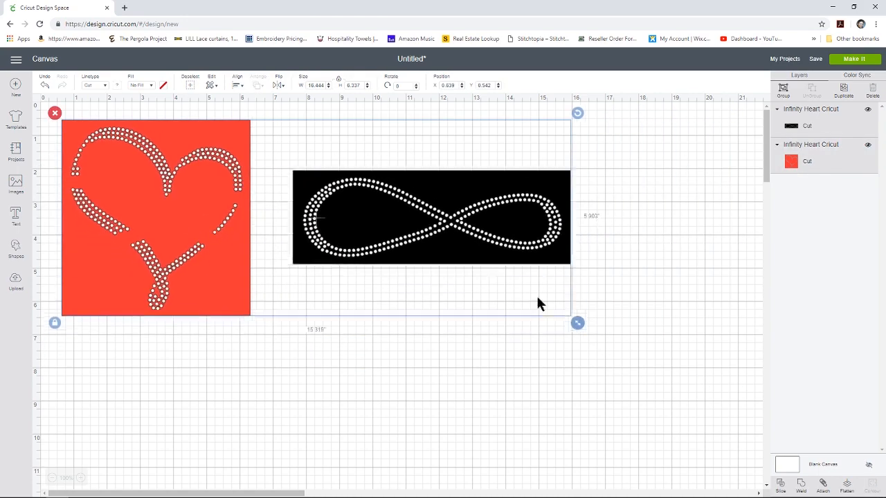
pyautogui.moveTo(579, 323); pyautogui.dragTo(512, 297)
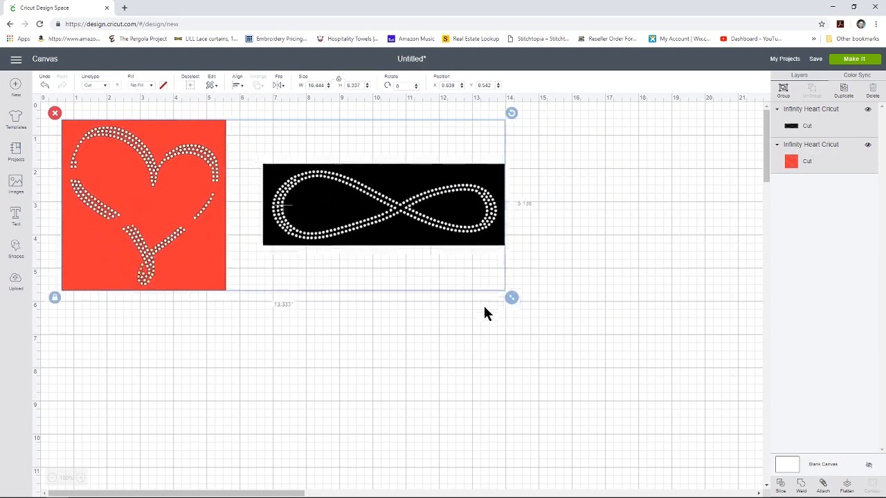
pyautogui.moveTo(512, 298); pyautogui.dragTo(537, 307)
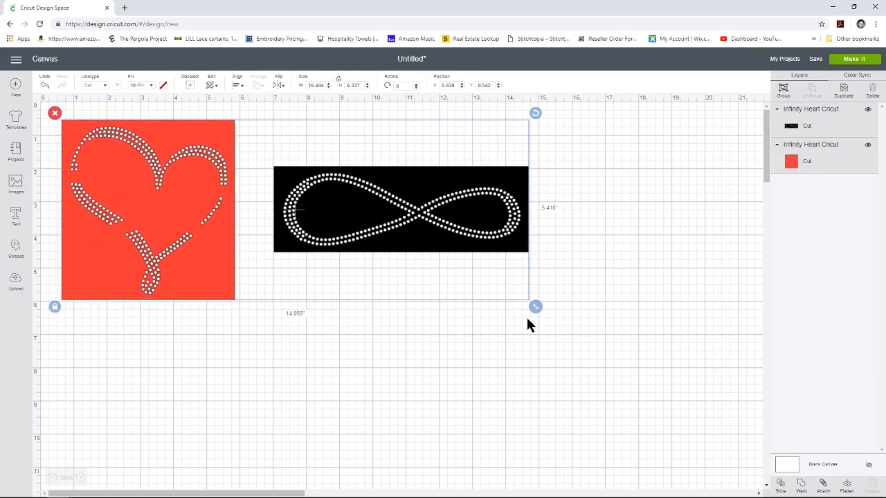
pyautogui.moveTo(537, 307); pyautogui.dragTo(519, 300)
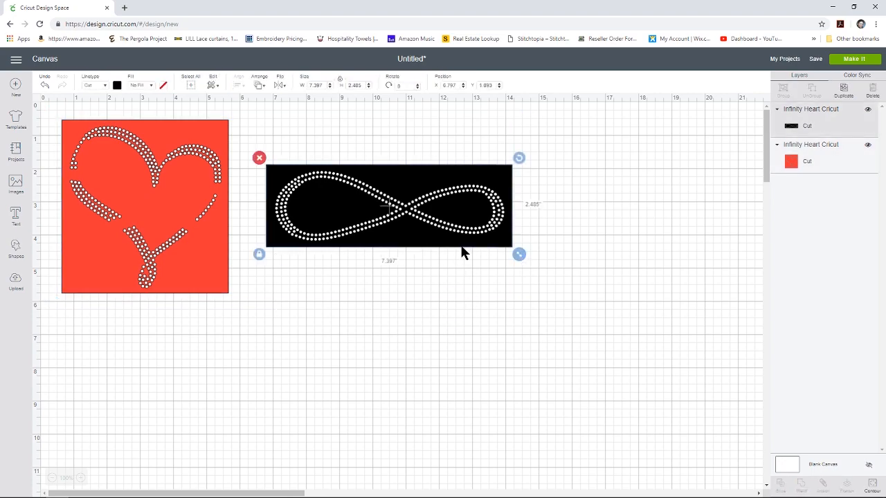
pyautogui.moveTo(519, 255); pyautogui.dragTo(540, 311)
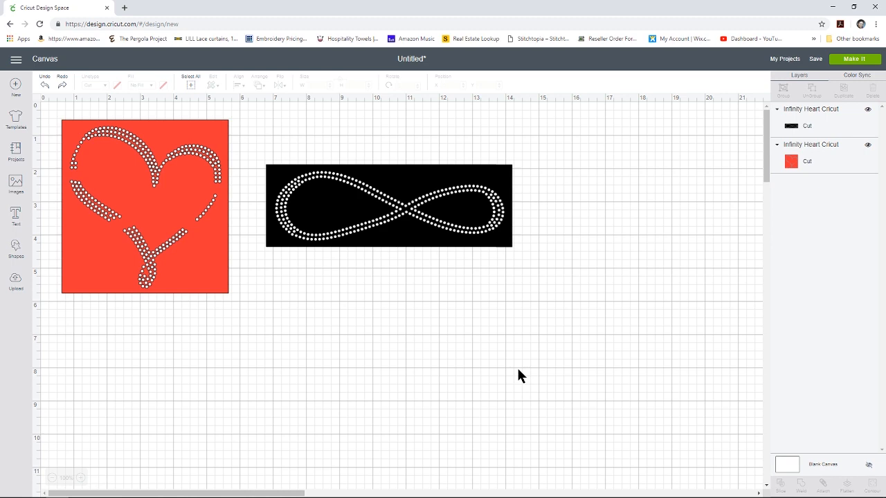
pyautogui.moveTo(344, 343)
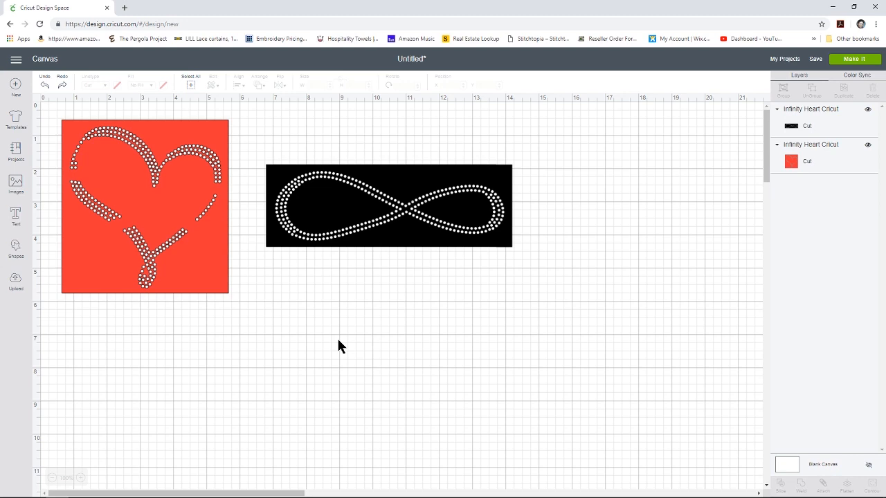
# Move the black infinity below the red heart, aligned with the heart's left edge
pyautogui.moveTo(389, 205); pyautogui.dragTo(288, 354)
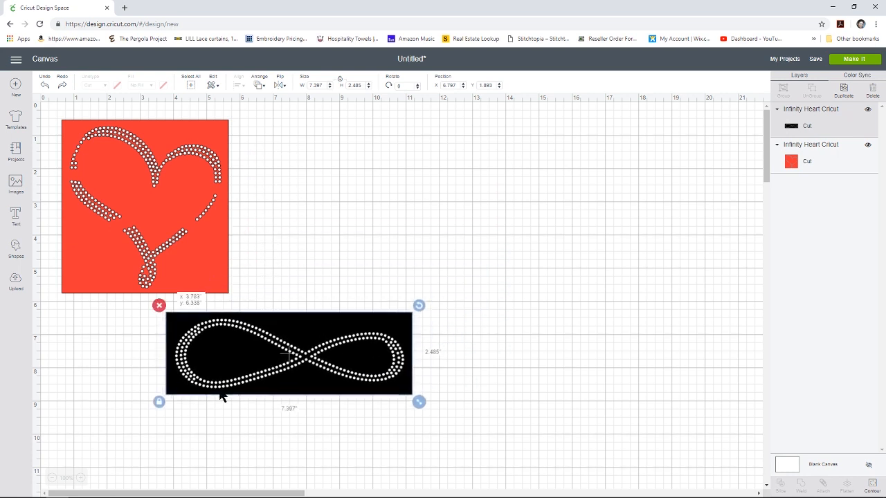
pyautogui.moveTo(288, 353); pyautogui.dragTo(166, 339)
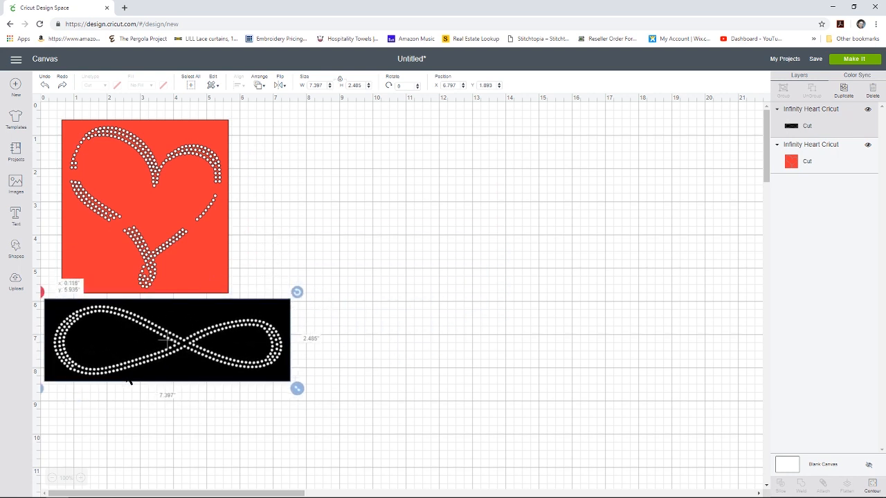
pyautogui.click(575, 336)
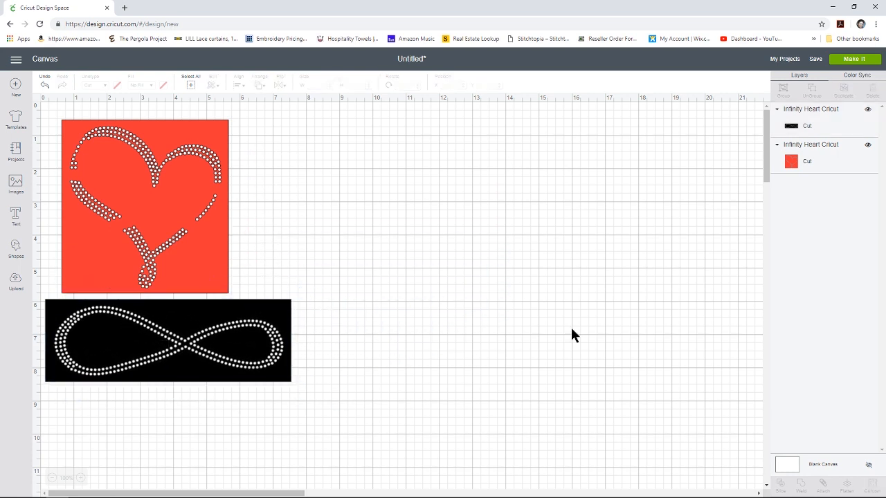